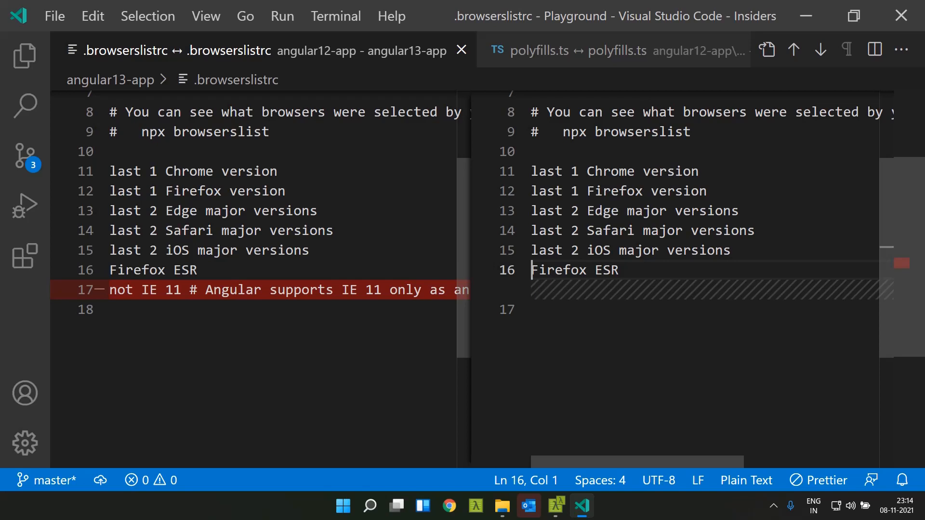
{"action": "mouse_move", "coordinate": [557, 347]}
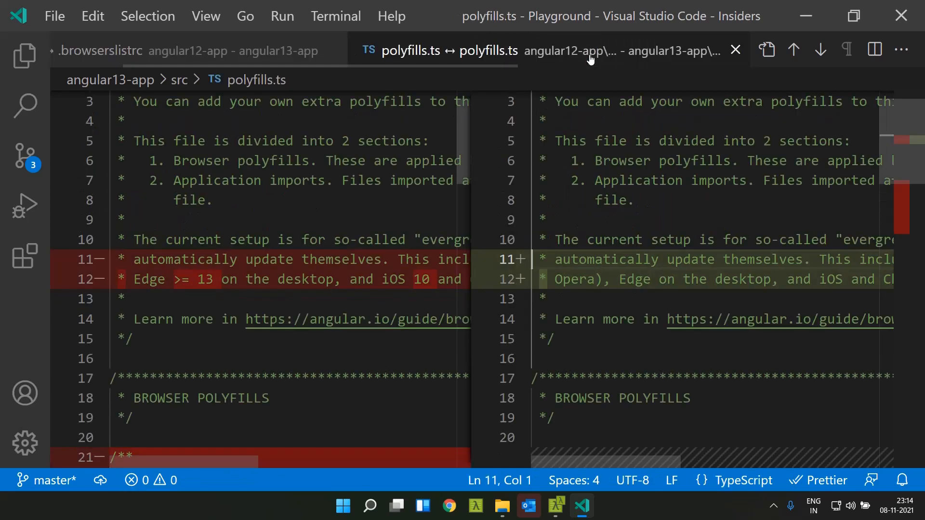
Scroll the config diffs to reveal the es2018-to-es2020 lib change
{"action": "scroll", "scroll_direction": "down", "scroll_amount": 3}
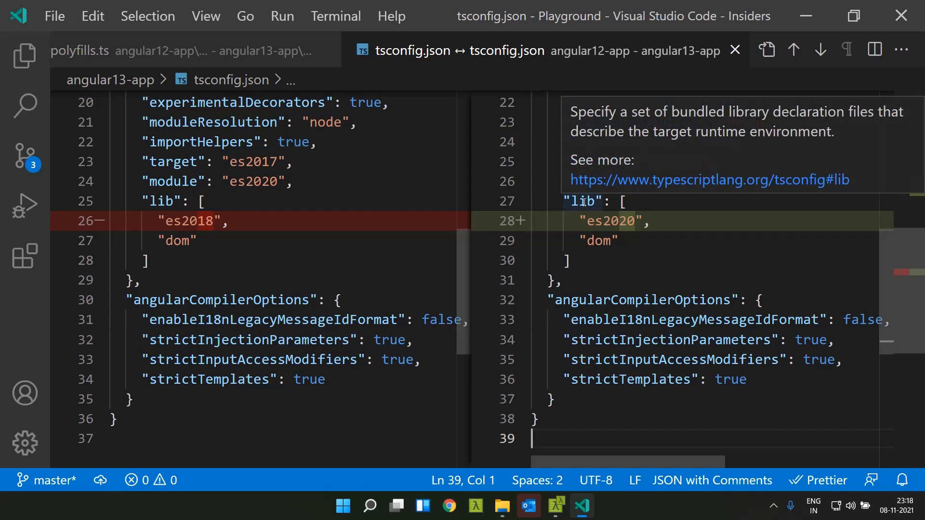
{"action": "mouse_move", "coordinate": [616, 229]}
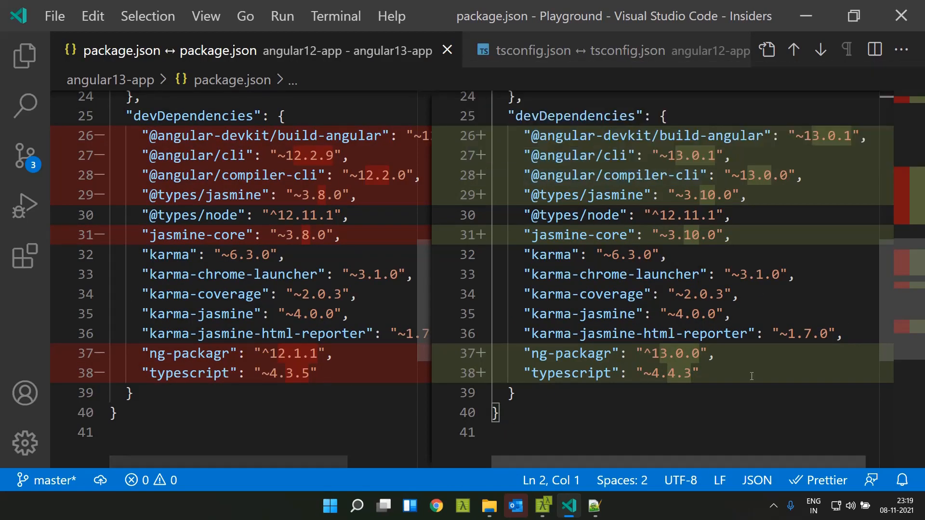
{"action": "mouse_move", "coordinate": [573, 50]}
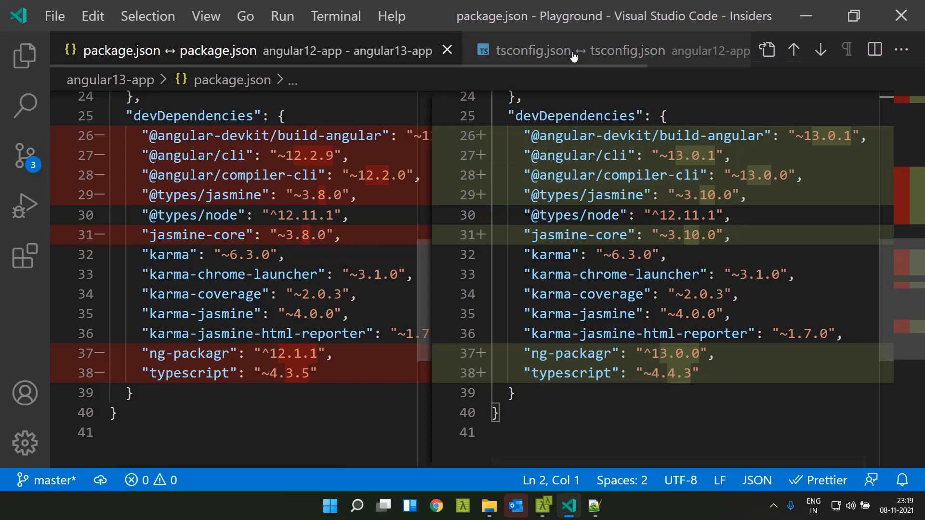
Highlight noPropertyAccessFromIndexSignature in the tsconfig.json diff and show the Explorer file tree
{"action": "left_click", "coordinate": [555, 50]}
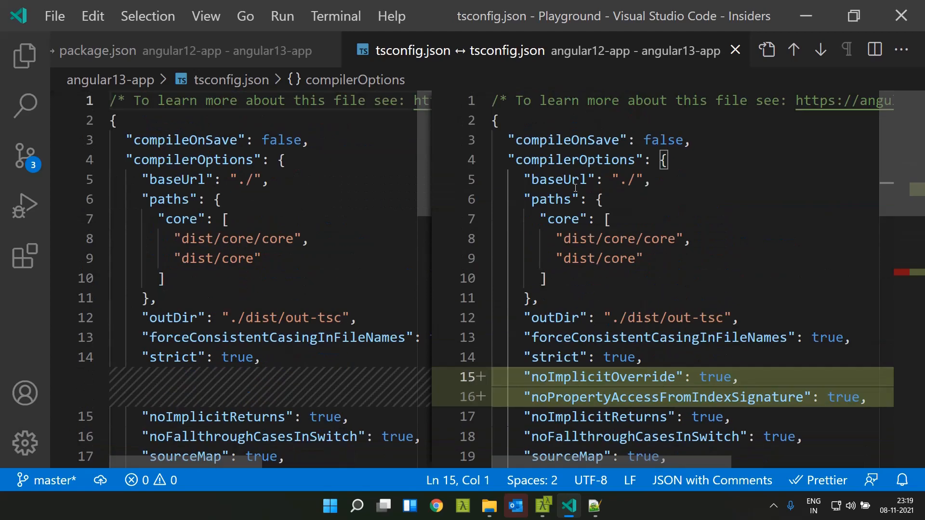
{"action": "scroll", "scroll_direction": "down", "scroll_amount": 3}
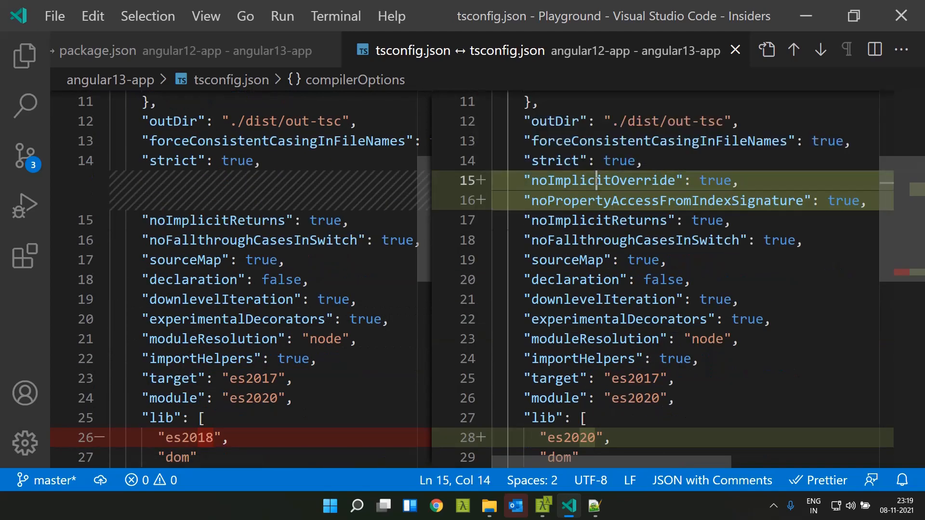
{"action": "double_click", "coordinate": [601, 181]}
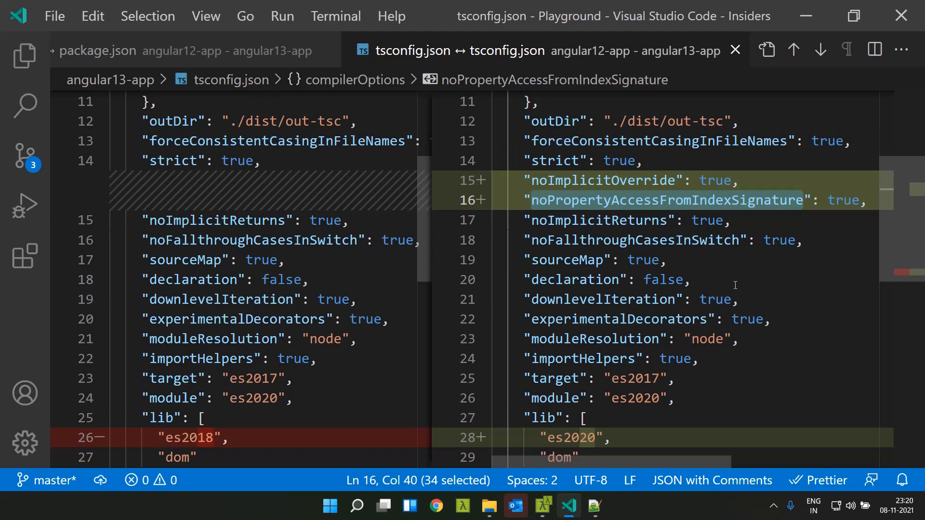
{"action": "left_click", "coordinate": [24, 55]}
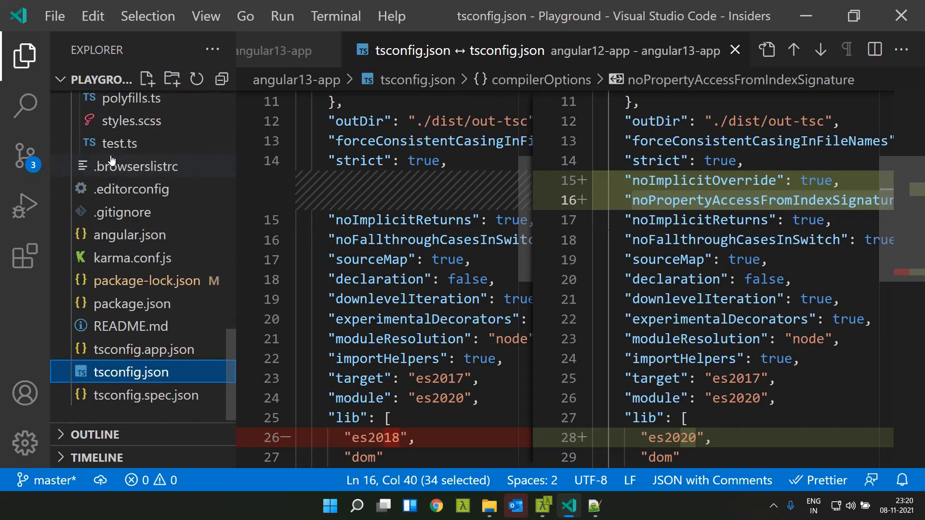
Expand src > app and open app.component.ts and base.component.ts
{"action": "left_click", "coordinate": [100, 200]}
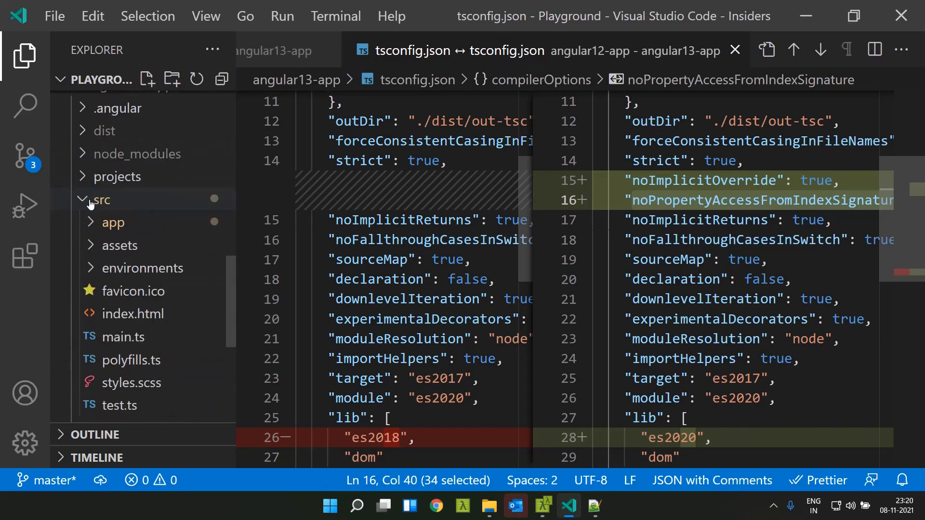
{"action": "left_click", "coordinate": [111, 222]}
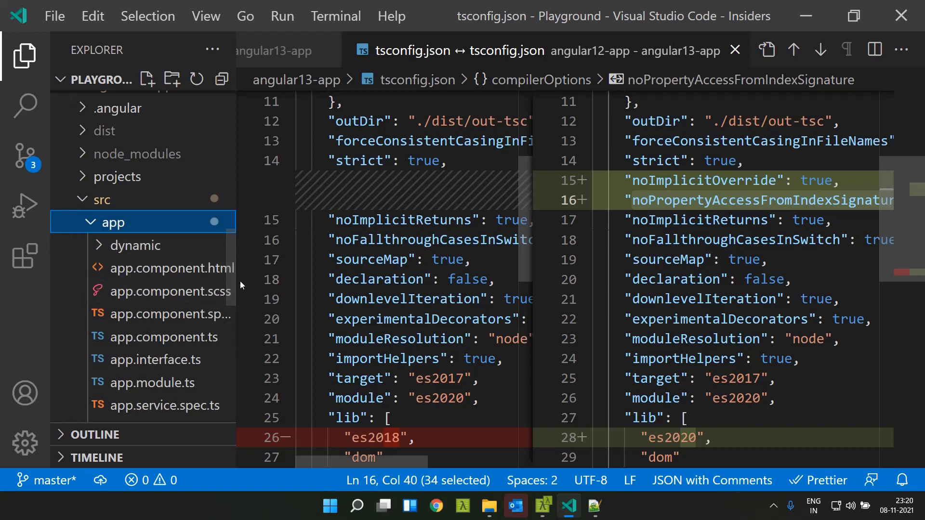
{"action": "left_click", "coordinate": [163, 336]}
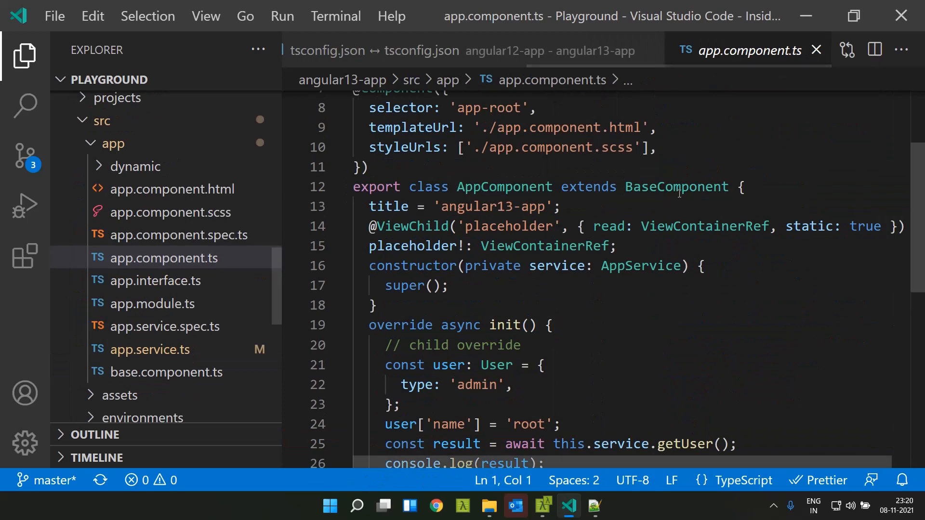
{"action": "left_click", "coordinate": [167, 372]}
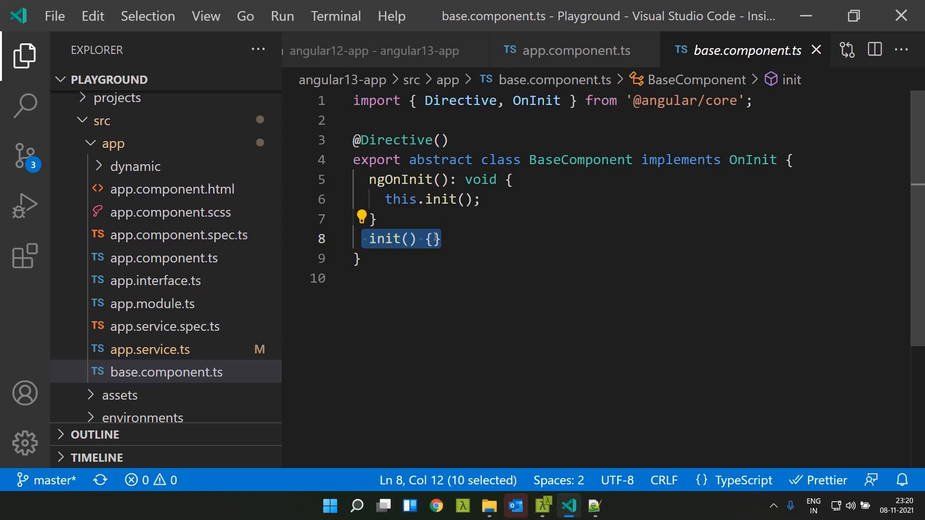
Highlight the base init method, then view init in app.component.ts
{"action": "double_click", "coordinate": [384, 239]}
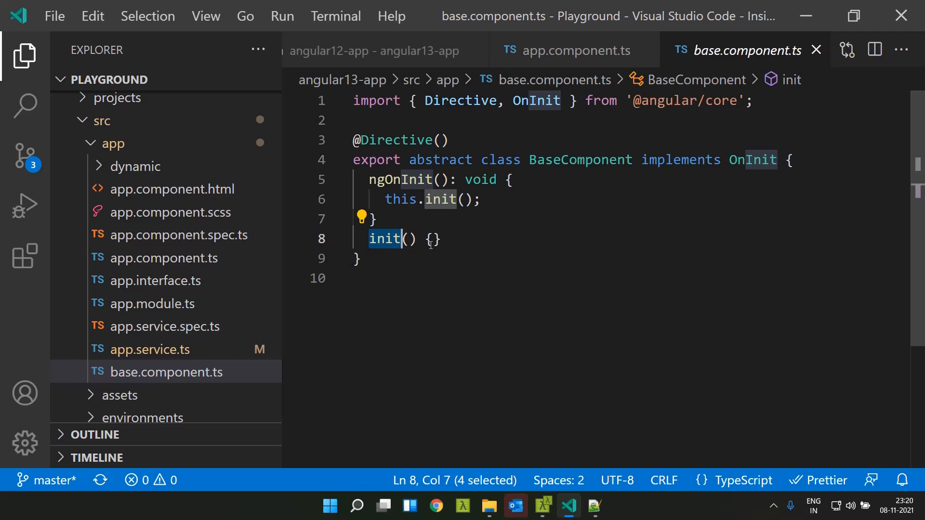
{"action": "mouse_move", "coordinate": [601, 133]}
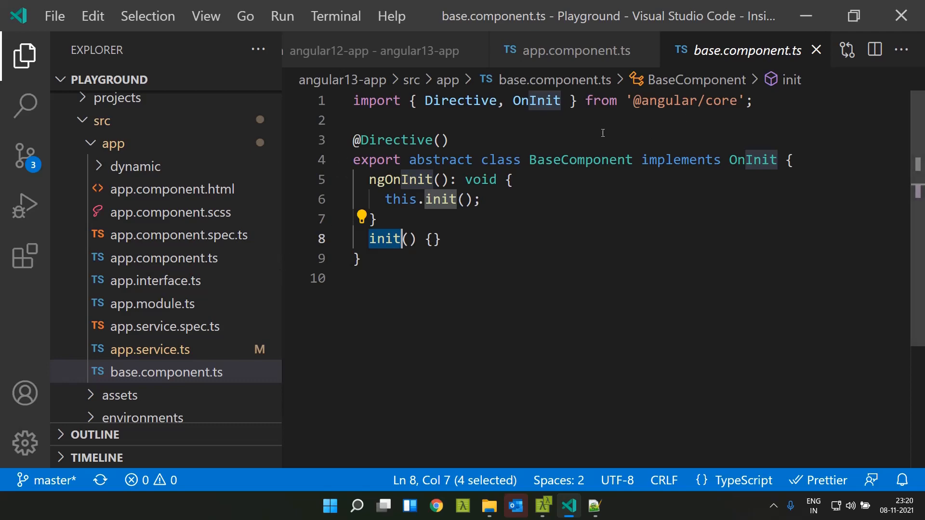
{"action": "left_click", "coordinate": [568, 50]}
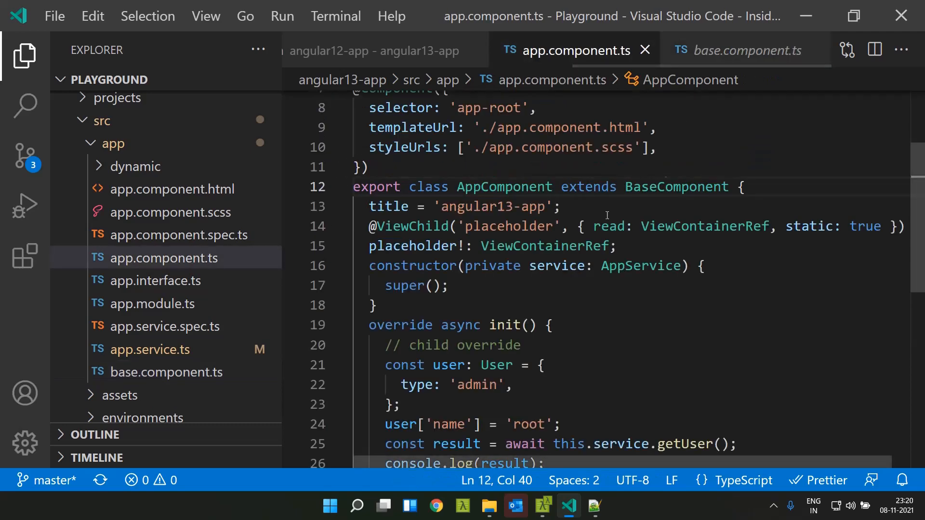
{"action": "scroll", "scroll_direction": "down", "scroll_amount": 3}
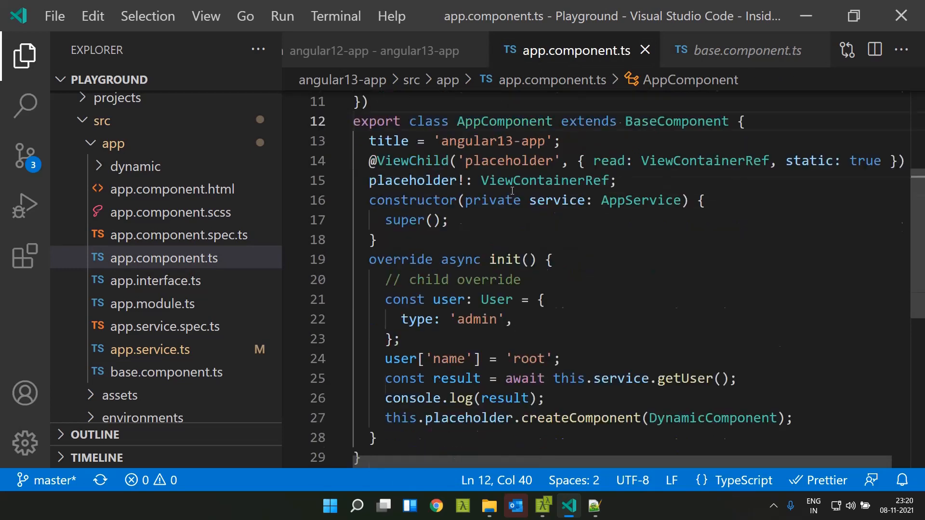
{"action": "scroll", "scroll_direction": "down", "scroll_amount": 3}
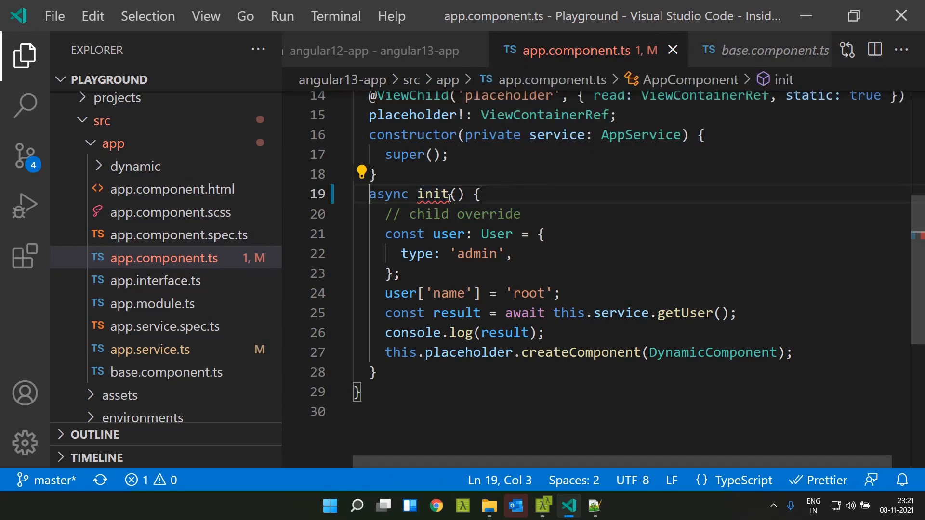
{"action": "mouse_move", "coordinate": [436, 194]}
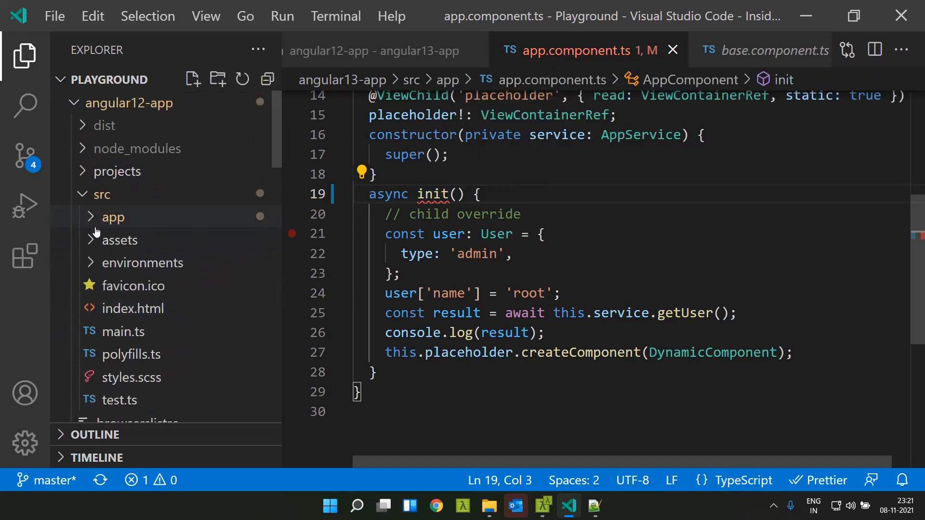
Open Angular 12's app.component.ts, then restore override on Angular 13's init
{"action": "left_click", "coordinate": [111, 217]}
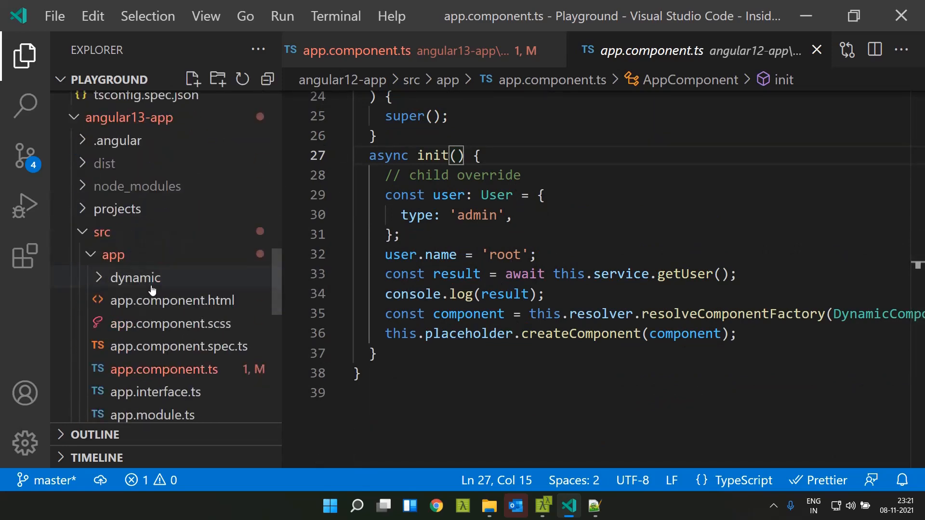
{"action": "left_click", "coordinate": [365, 50]}
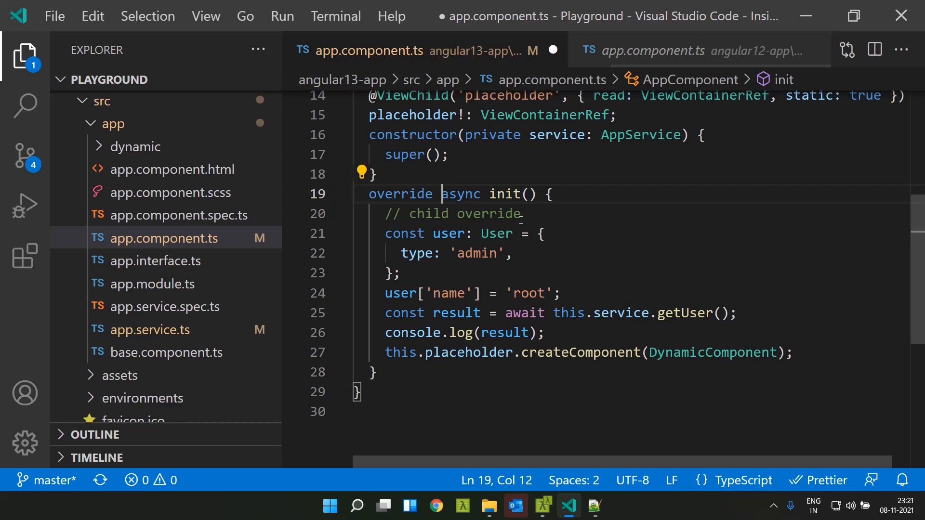
Remove override from init again to show the ts(4114) missing-override error
{"action": "key", "text": "Backspace"}
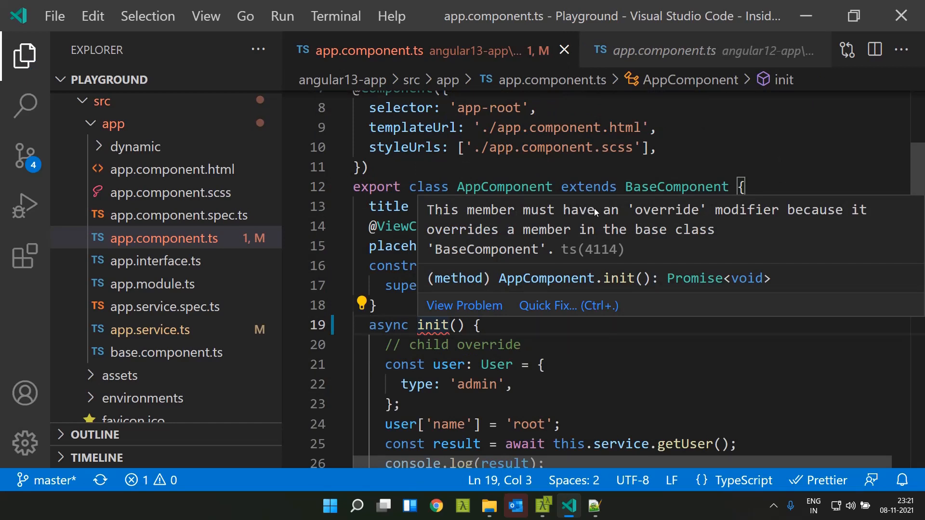
{"action": "mouse_move", "coordinate": [454, 239]}
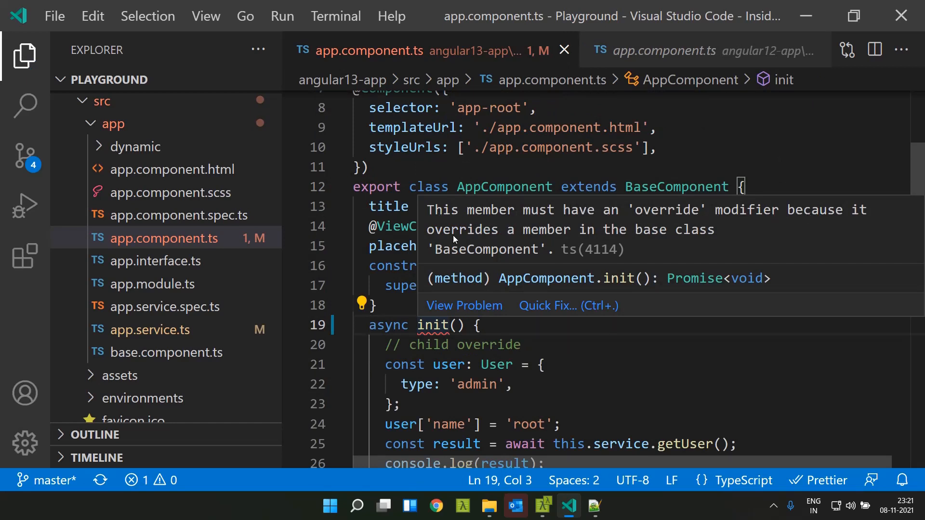
{"action": "mouse_move", "coordinate": [707, 236]}
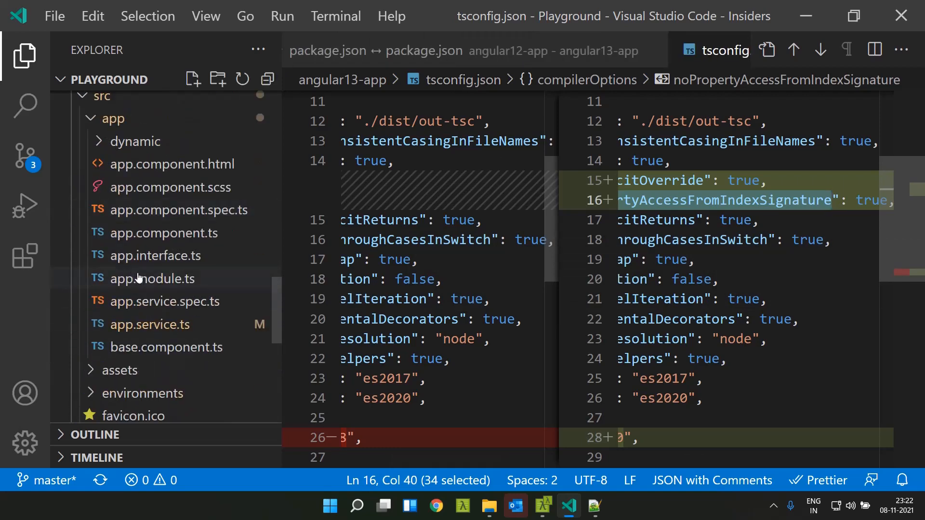
{"action": "left_click", "coordinate": [156, 255]}
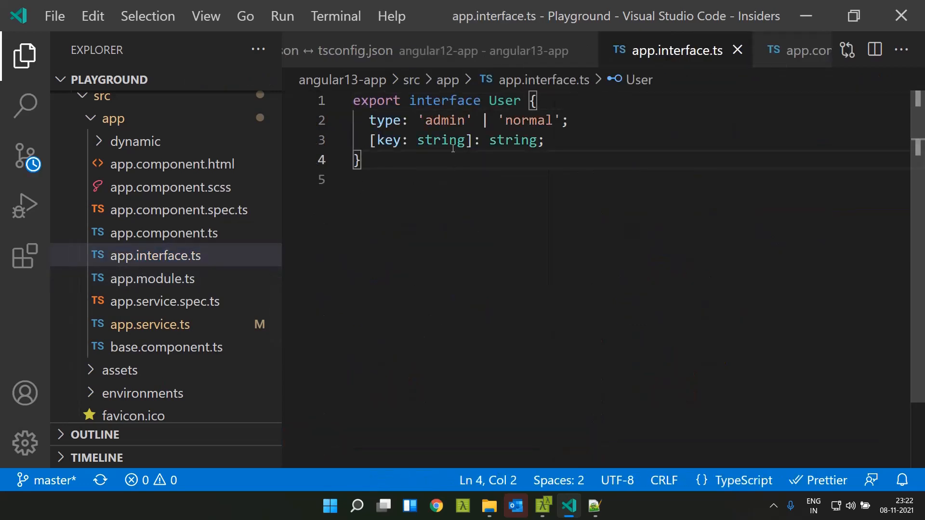
{"action": "double_click", "coordinate": [504, 100]}
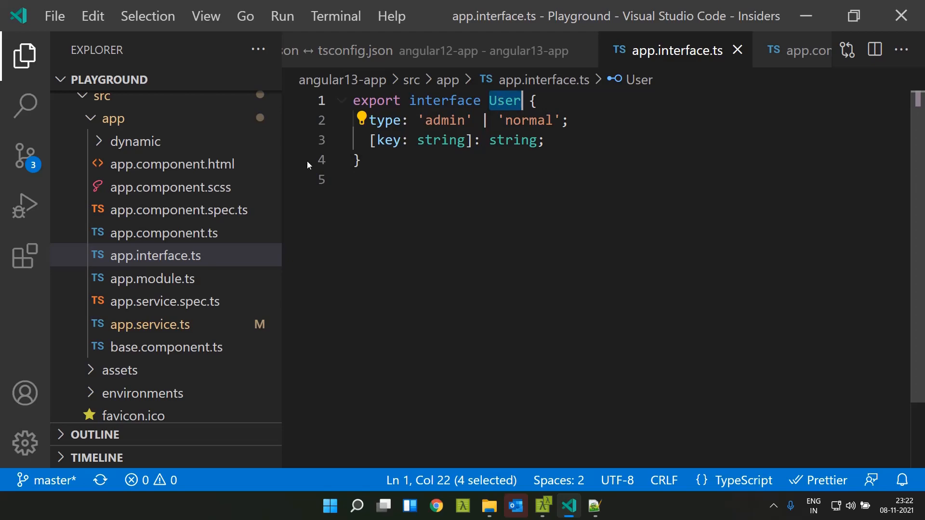
{"action": "left_click", "coordinate": [165, 232]}
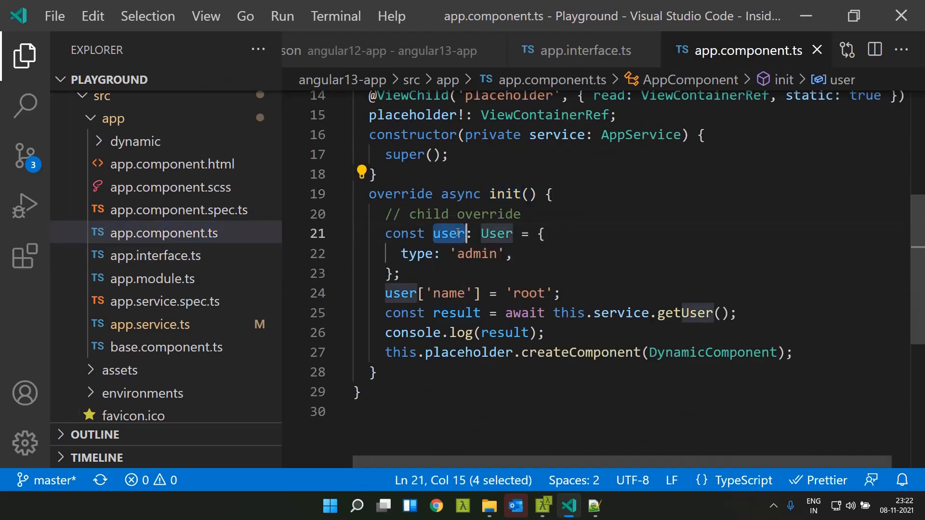
{"action": "mouse_move", "coordinate": [497, 234]}
{"action": "type", "text": "user.name = 'root';"}
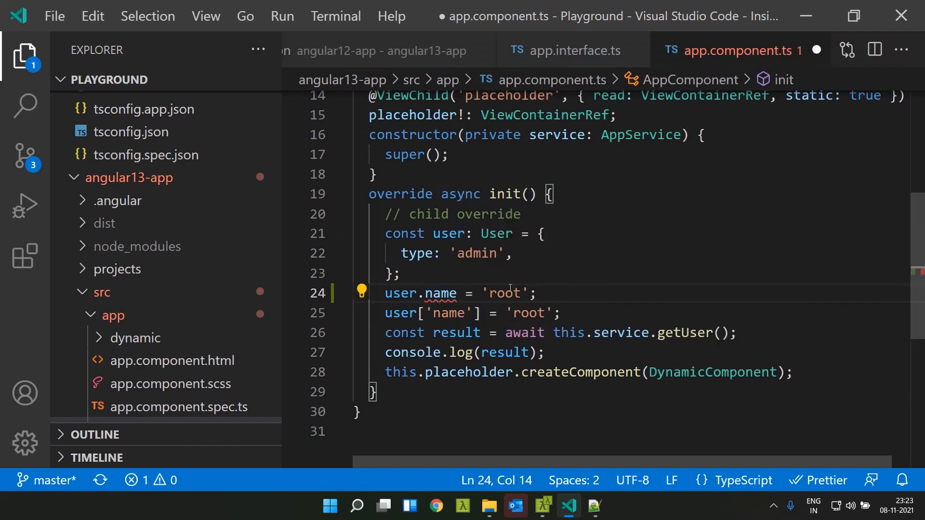
{"action": "double_click", "coordinate": [505, 294]}
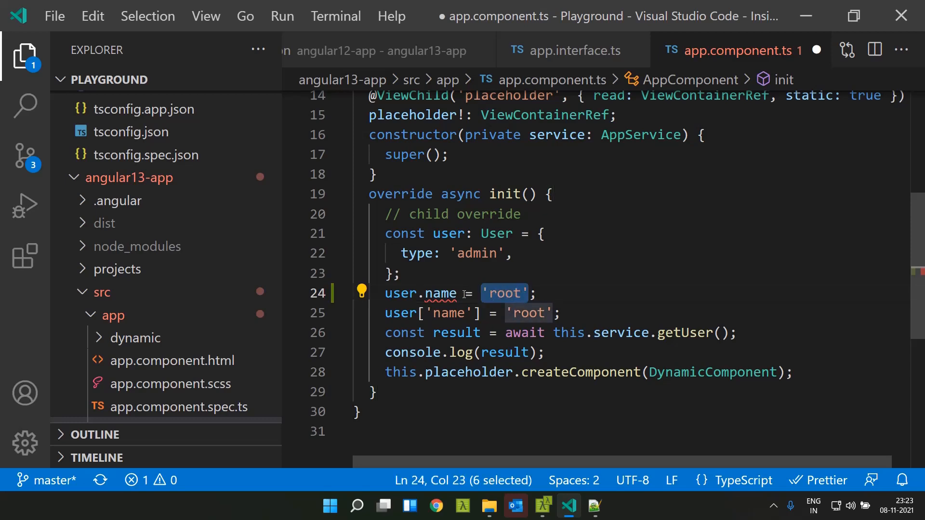
{"action": "mouse_move", "coordinate": [439, 293]}
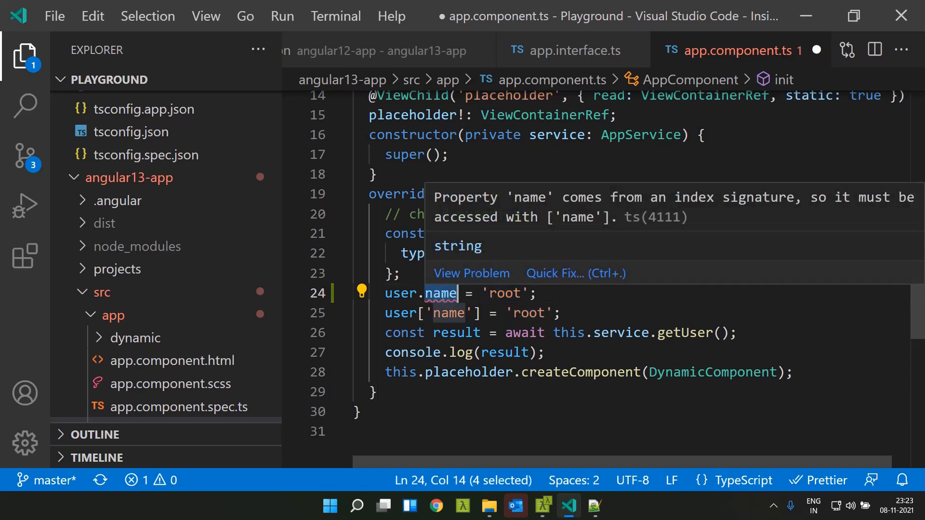
{"action": "left_click", "coordinate": [420, 312]}
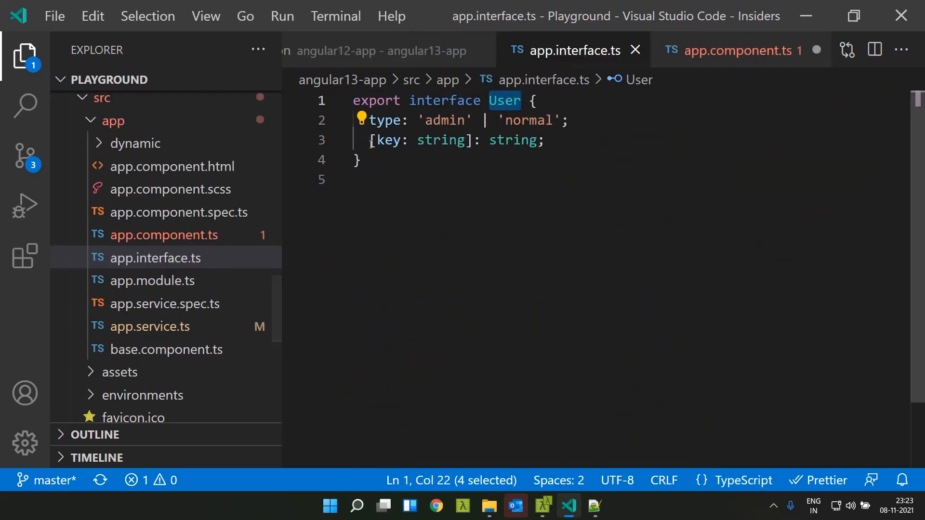
{"action": "double_click", "coordinate": [418, 140]}
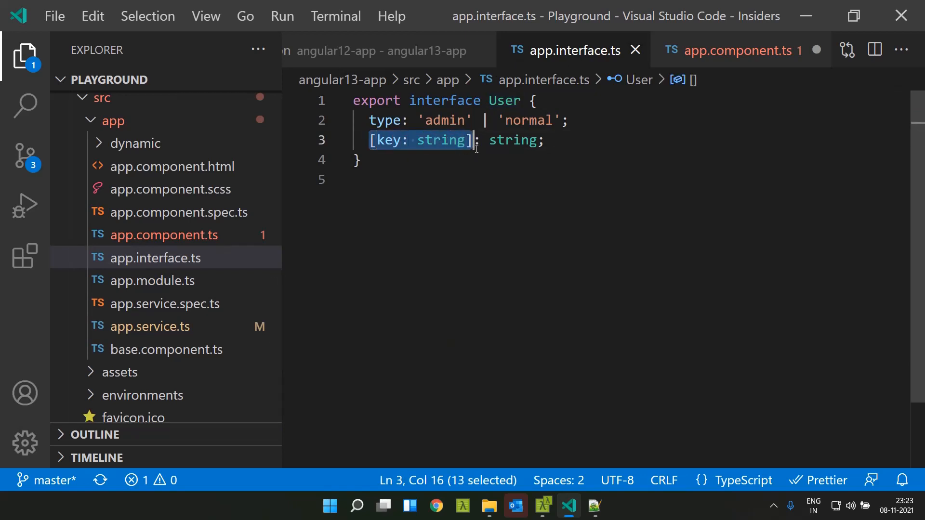
{"action": "left_click", "coordinate": [739, 50]}
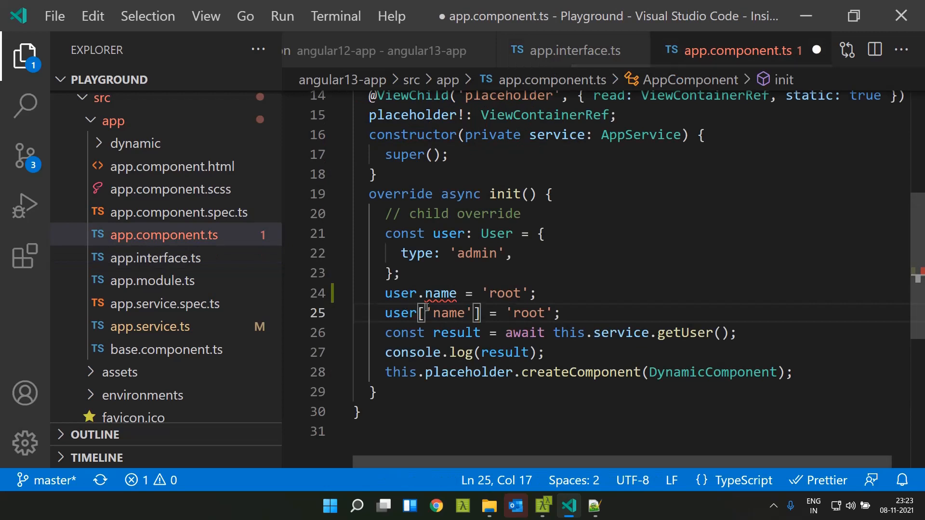
{"action": "double_click", "coordinate": [401, 313]}
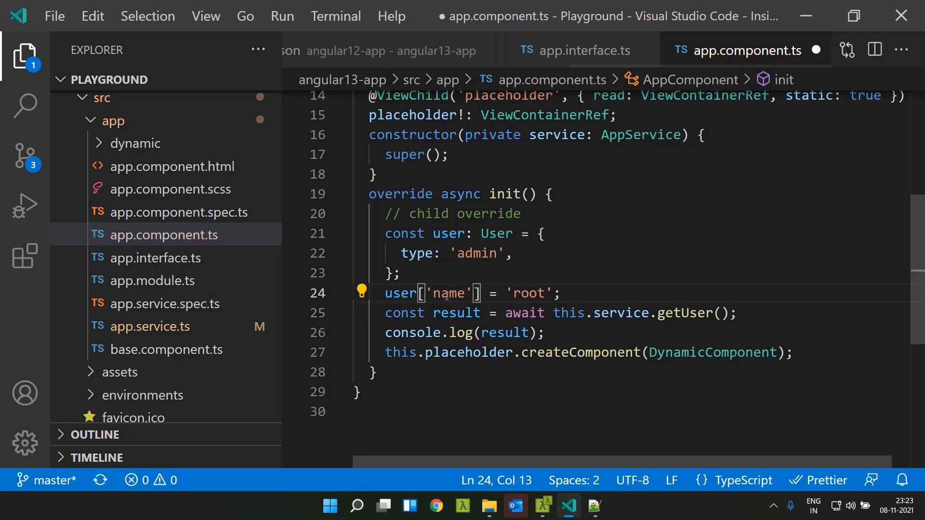
{"action": "key", "text": "ctrl+s"}
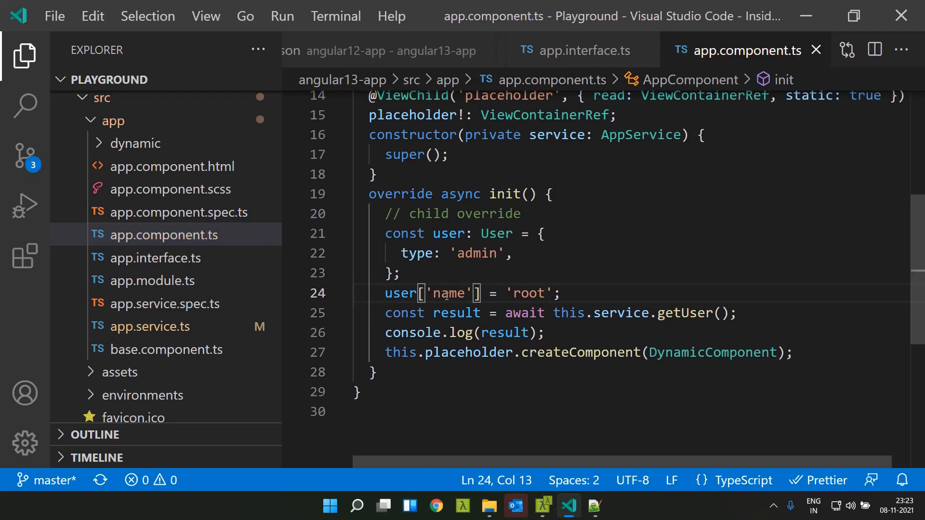
{"action": "left_click", "coordinate": [152, 258]}
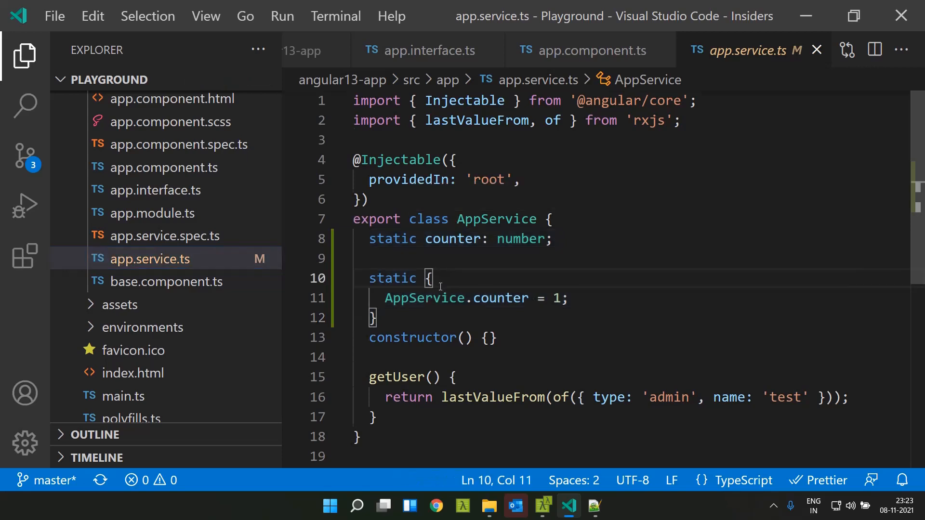
Highlight every use of the static counter in app.service.ts and type 'if('
{"action": "scroll", "scroll_direction": "down", "scroll_amount": 3}
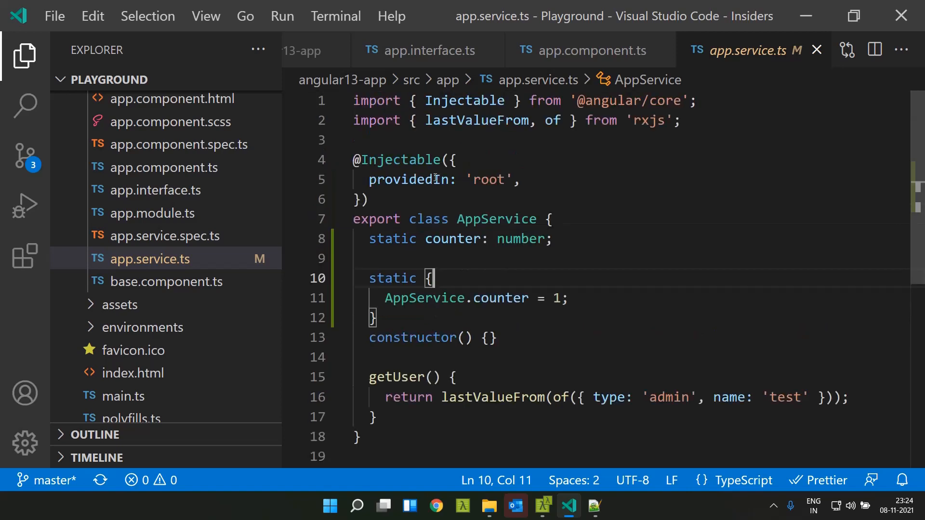
{"action": "left_click", "coordinate": [452, 239]}
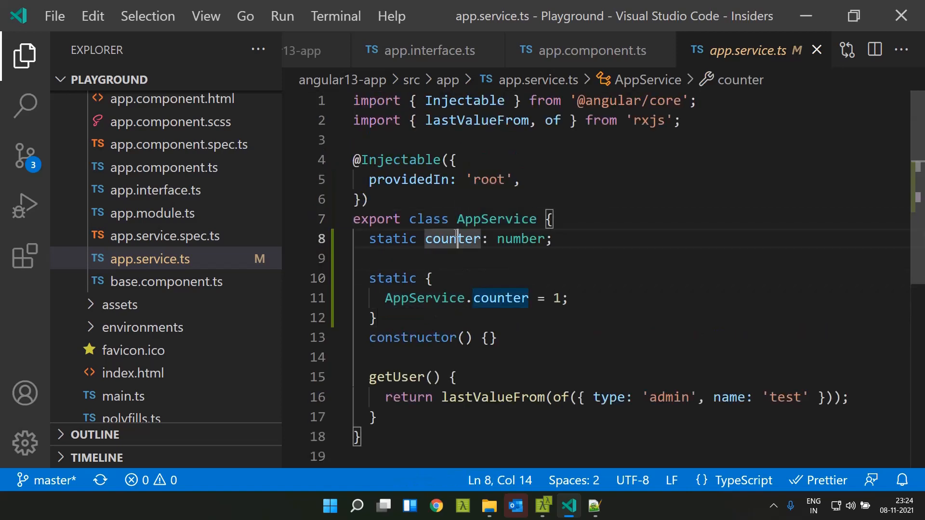
{"action": "double_click", "coordinate": [453, 239]}
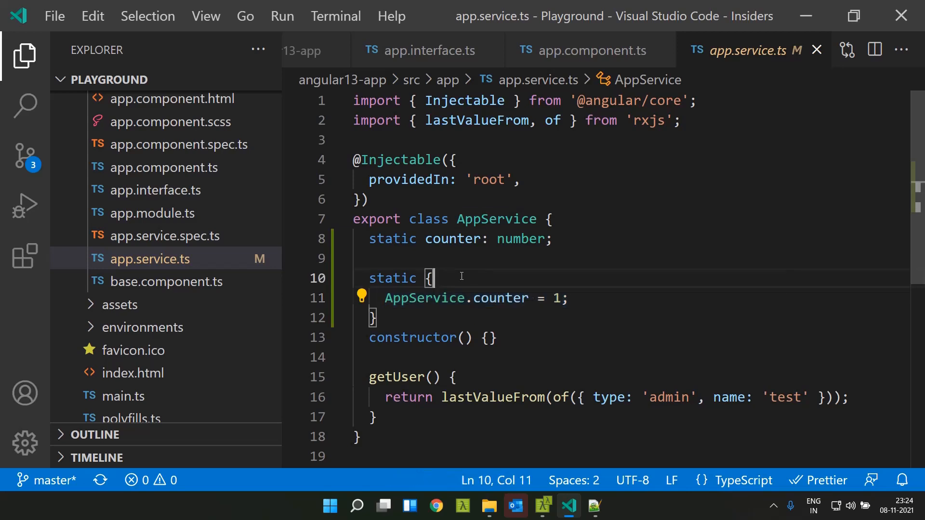
{"action": "type", "text": "if("}
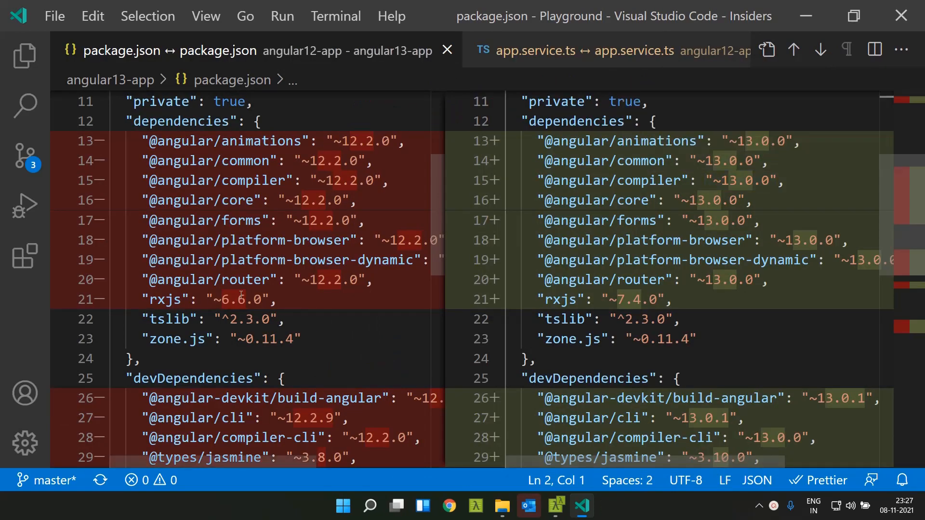
Open the app.service.ts diff and select toPromise in the Angular 12 version
{"action": "double_click", "coordinate": [165, 299]}
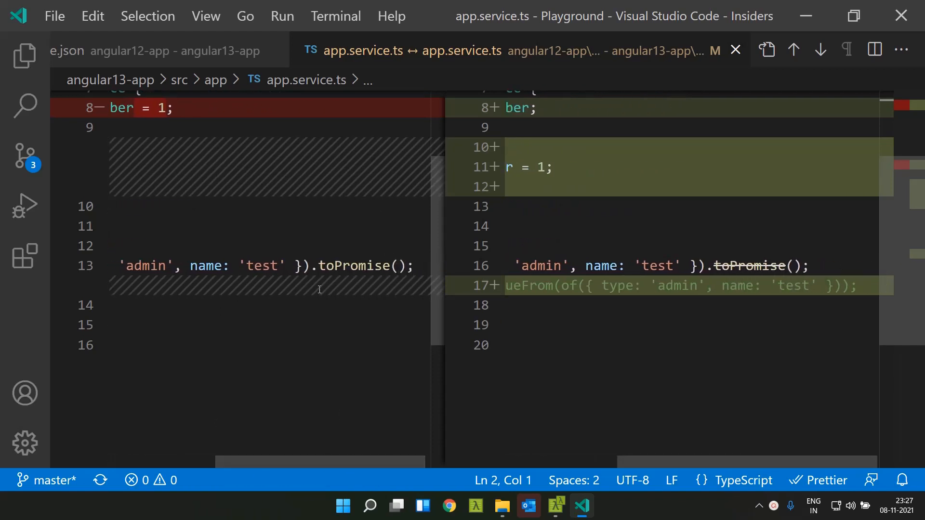
{"action": "double_click", "coordinate": [353, 265]}
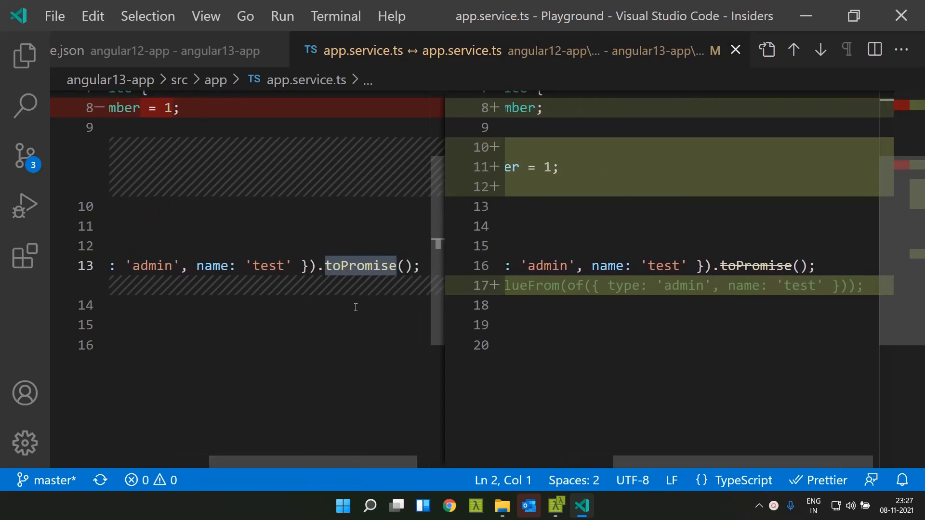
{"action": "mouse_move", "coordinate": [425, 489]}
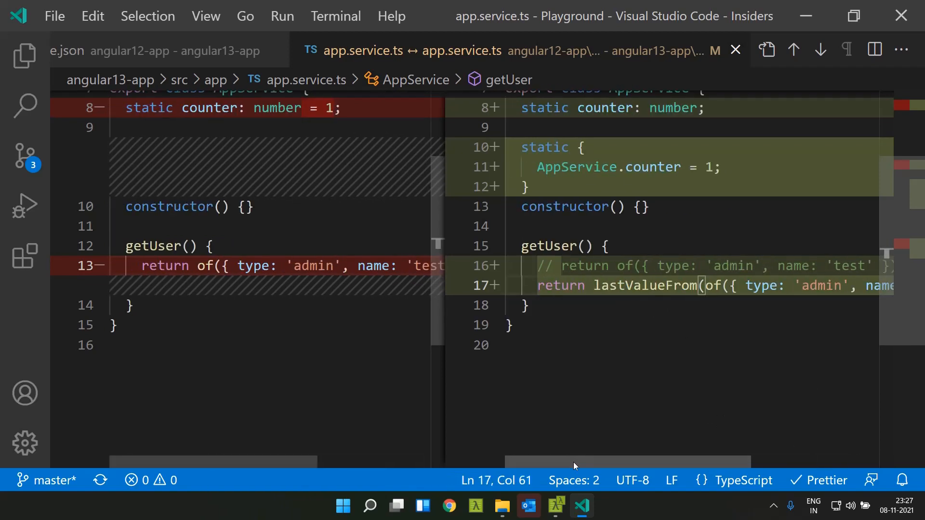
{"action": "mouse_move", "coordinate": [644, 285]}
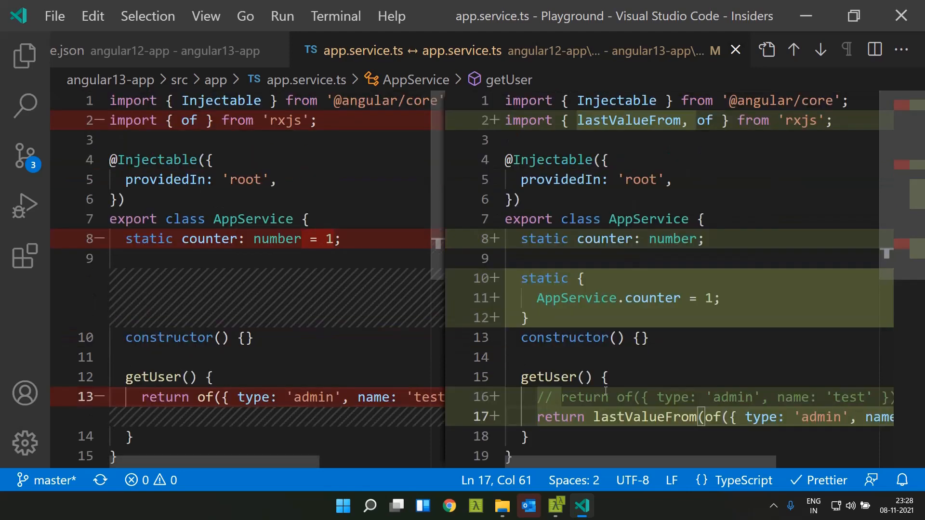
{"action": "left_click", "coordinate": [501, 505]}
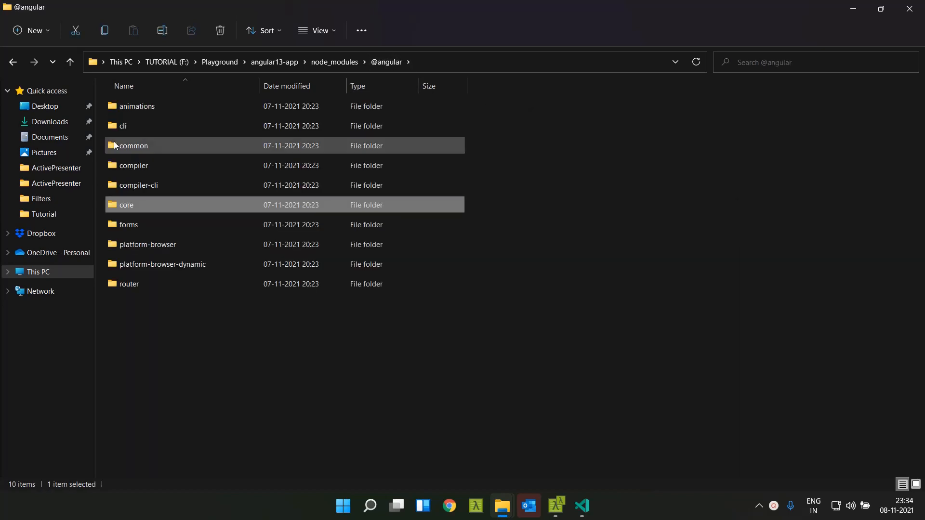
{"action": "double_click", "coordinate": [127, 205]}
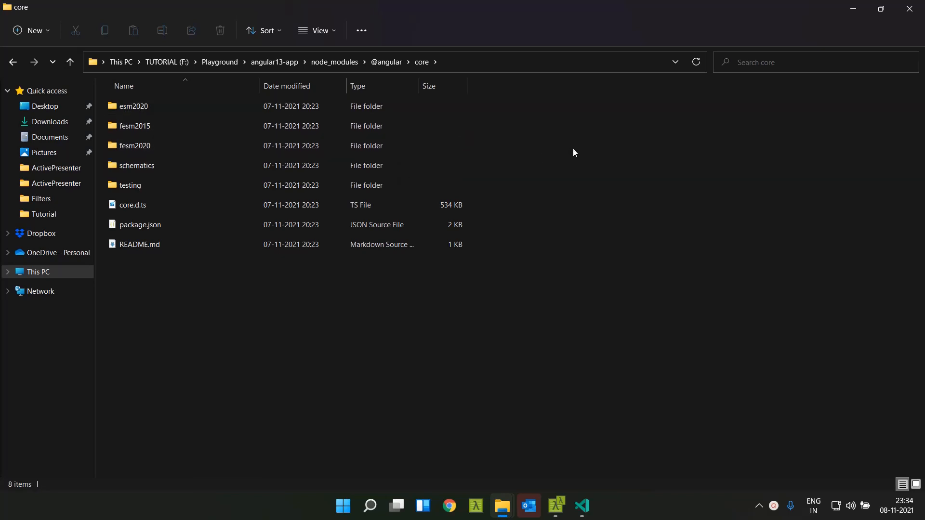
{"action": "mouse_move", "coordinate": [561, 134]}
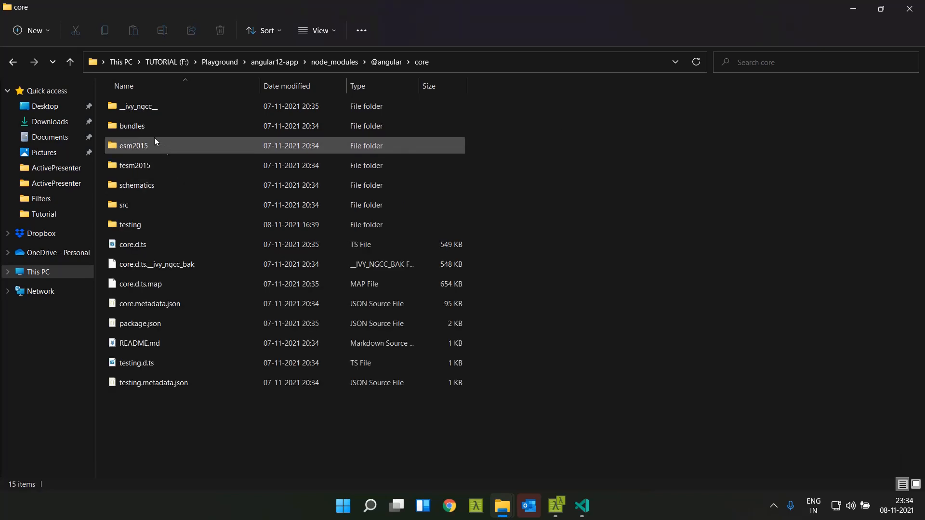
{"action": "left_click", "coordinate": [135, 165]}
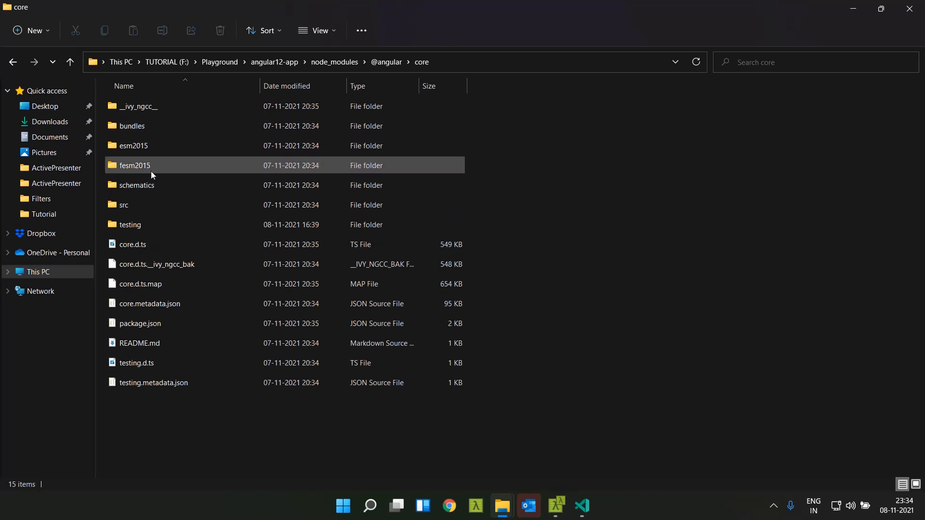
{"action": "mouse_move", "coordinate": [137, 106]}
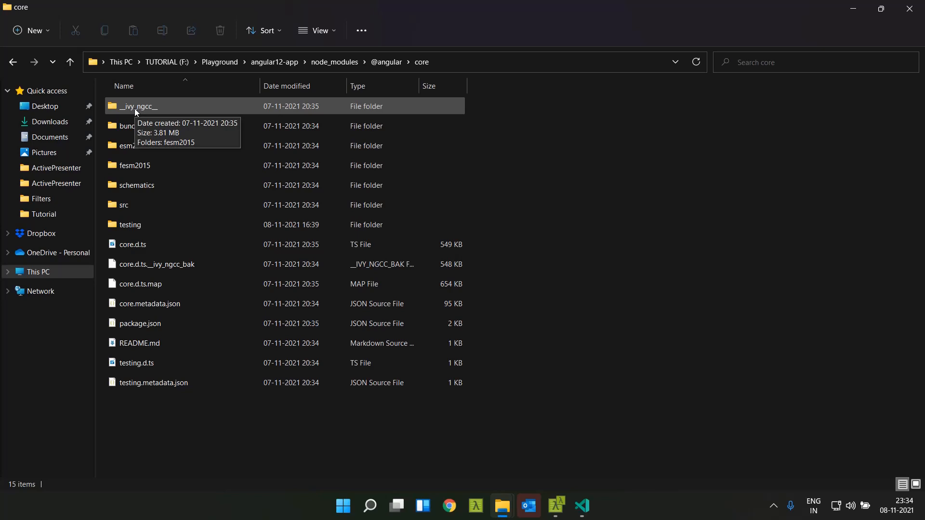
{"action": "double_click", "coordinate": [138, 106]}
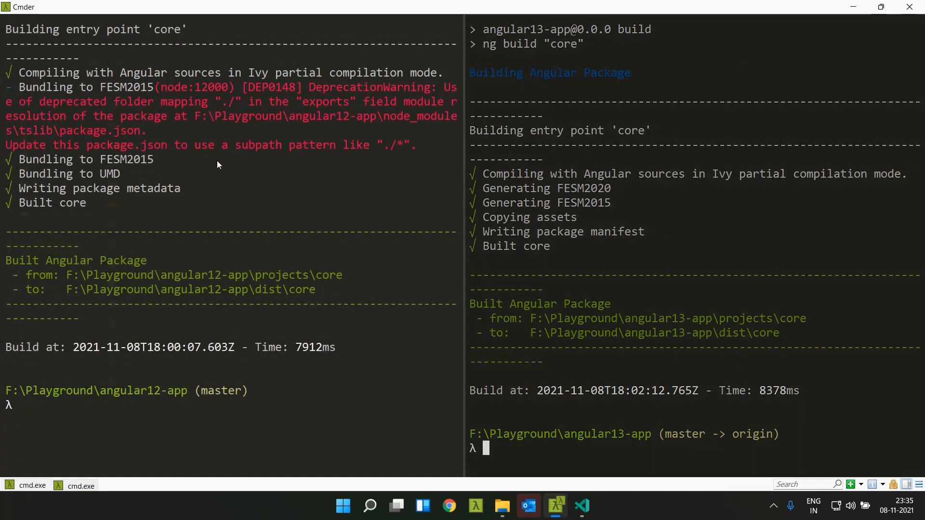
Open angular13-app's dist > core build output folder
{"action": "left_click", "coordinate": [502, 509]}
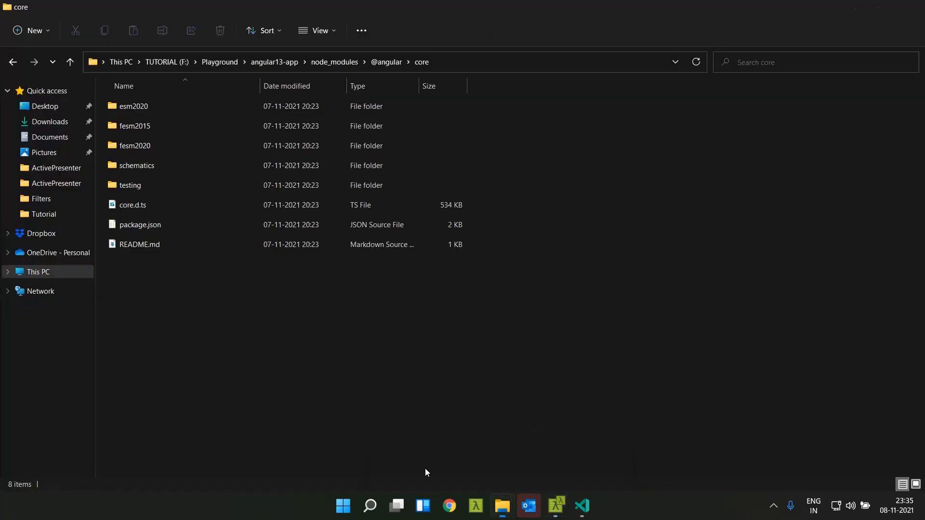
{"action": "left_click", "coordinate": [334, 62]}
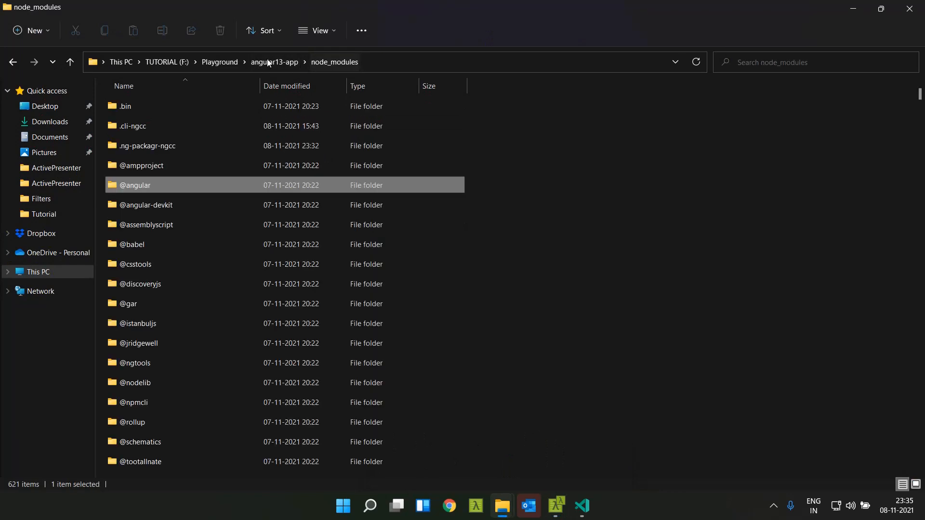
{"action": "left_click", "coordinate": [274, 62]}
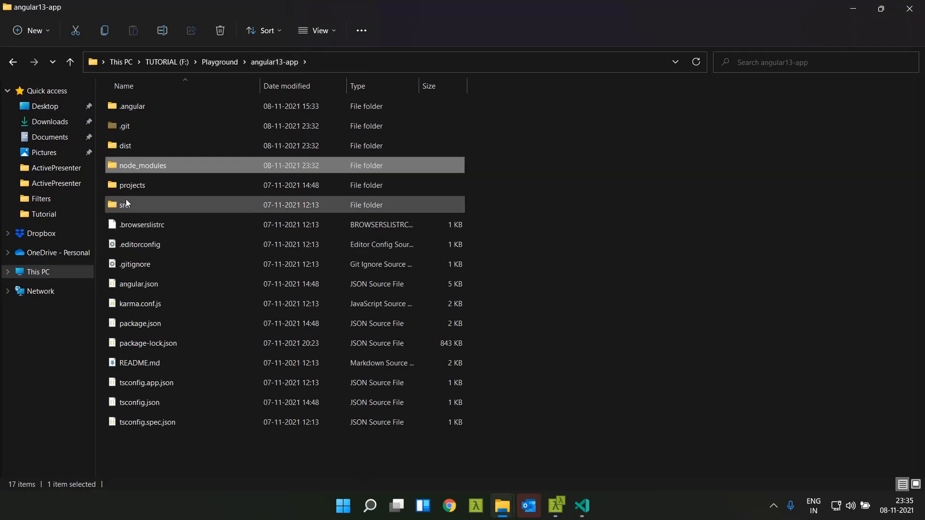
{"action": "double_click", "coordinate": [125, 146]}
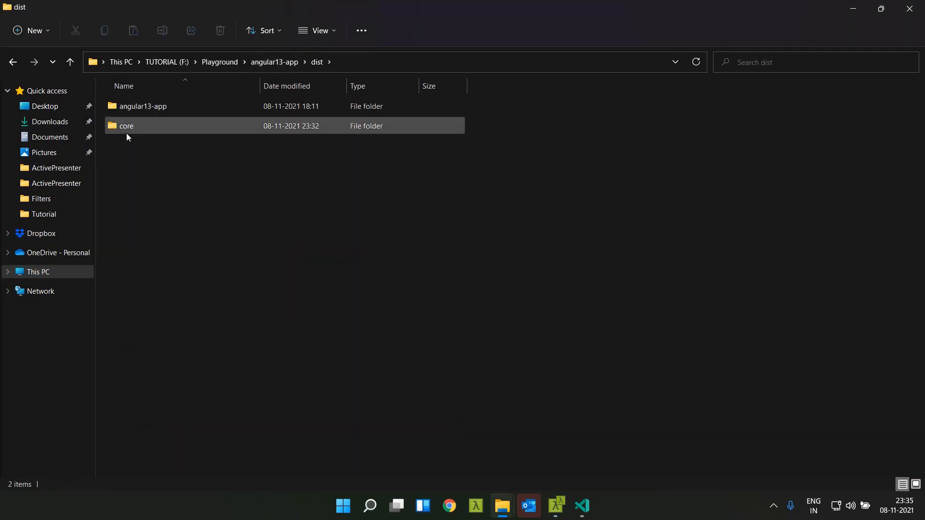
{"action": "double_click", "coordinate": [126, 126]}
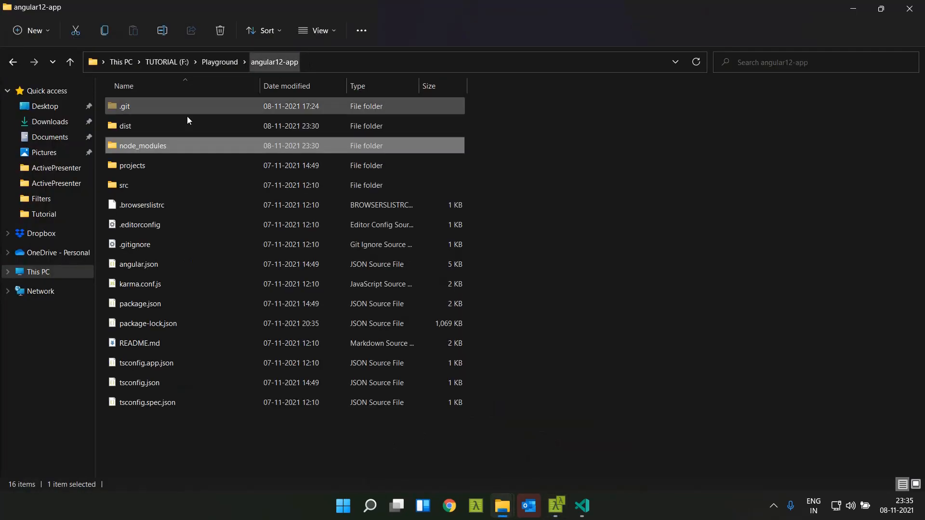
Open angular12-app's dist core bundles folder and select core.umd.js
{"action": "double_click", "coordinate": [124, 126]}
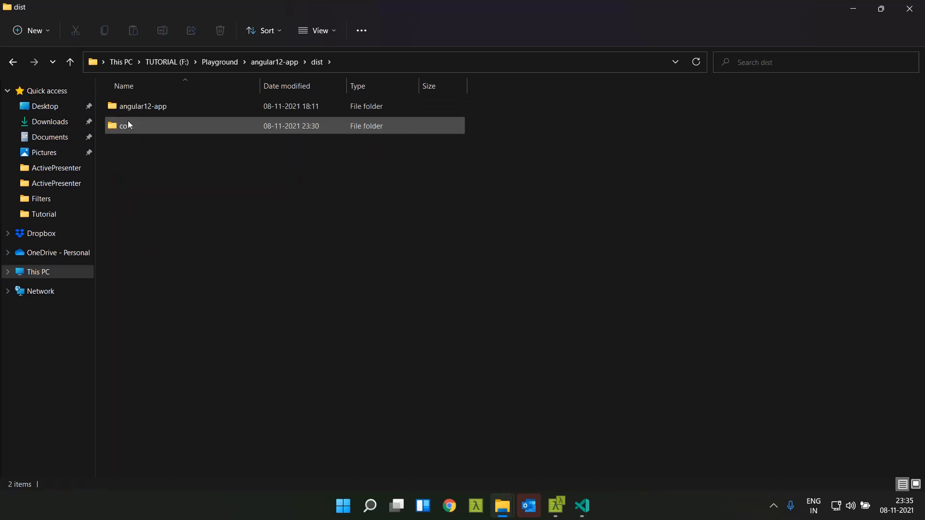
{"action": "double_click", "coordinate": [124, 126]}
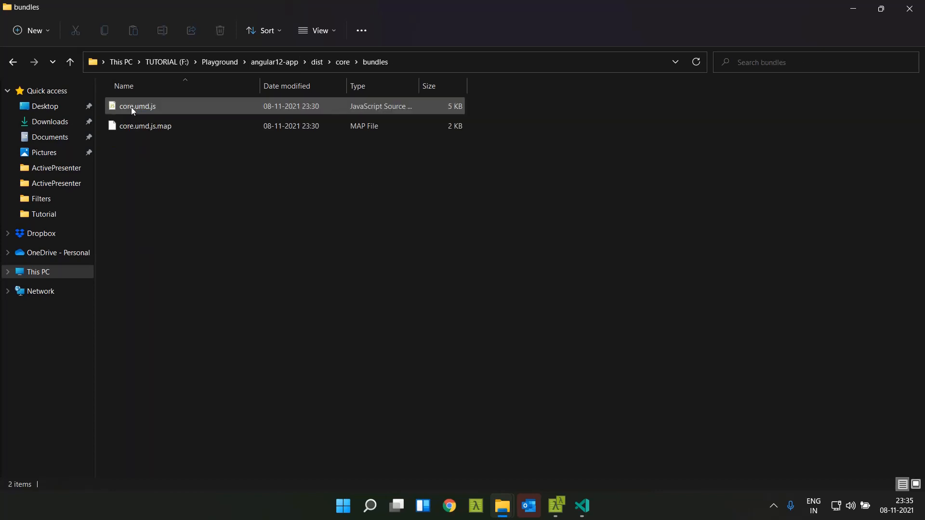
{"action": "left_click", "coordinate": [69, 62]}
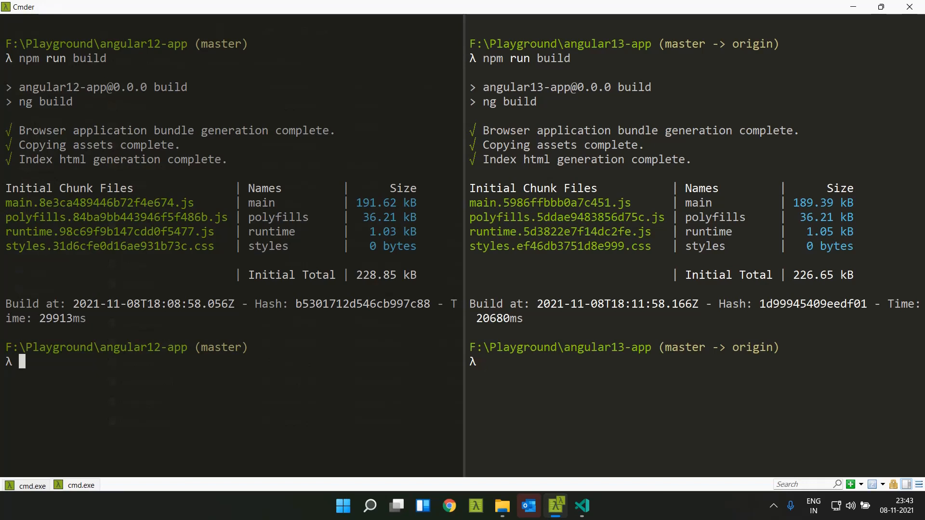
{"action": "mouse_move", "coordinate": [553, 74]}
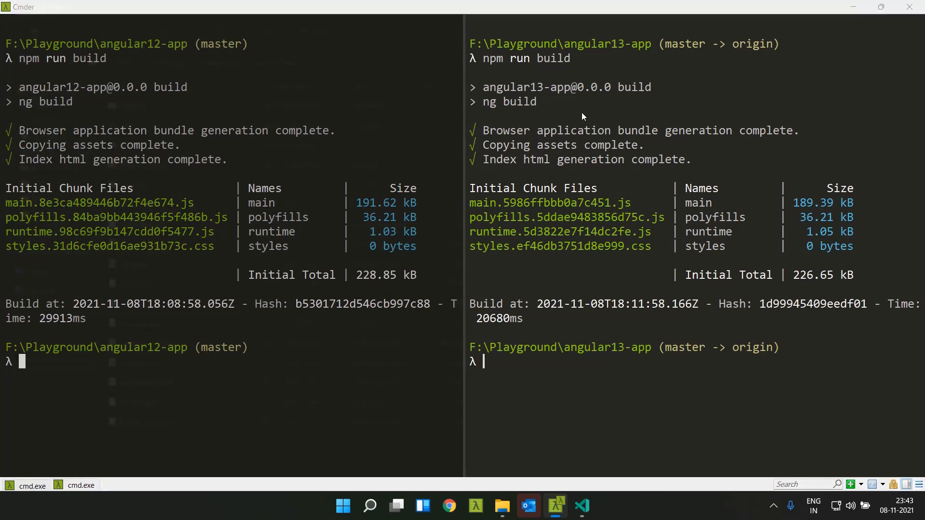
Open angular13-app's .angular build cache folder in File Explorer
{"action": "left_click", "coordinate": [501, 510]}
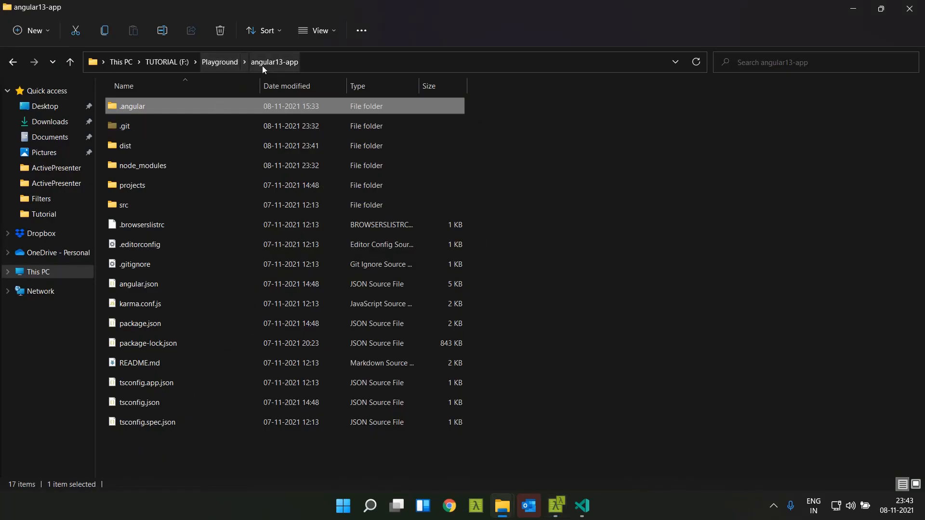
{"action": "mouse_move", "coordinate": [125, 111]}
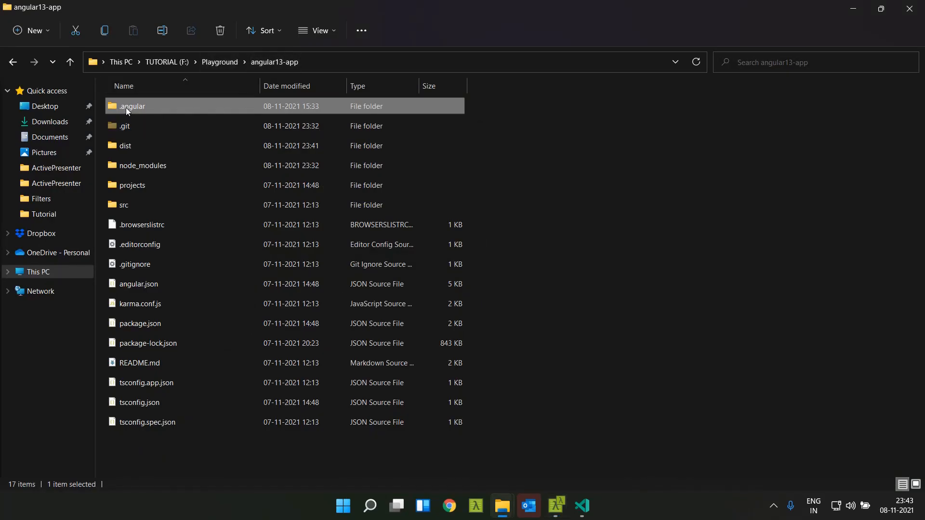
{"action": "mouse_move", "coordinate": [131, 112]}
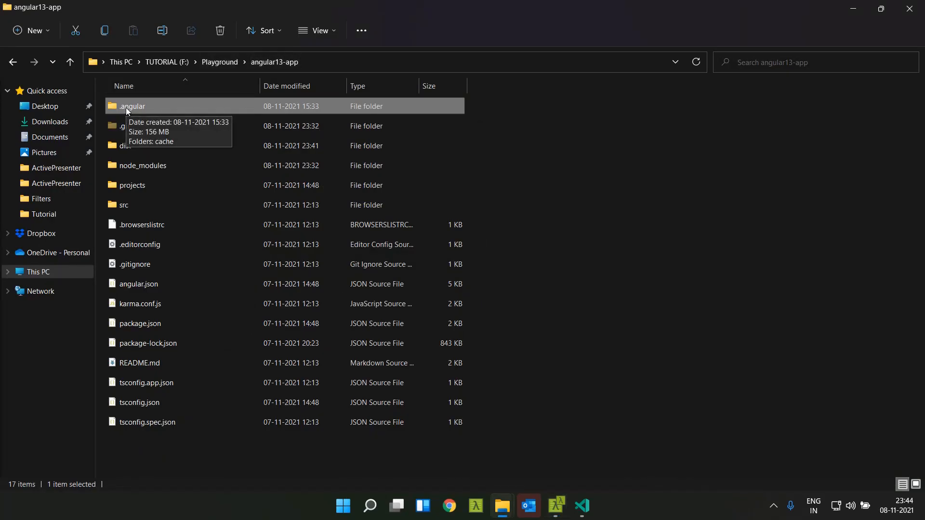
{"action": "double_click", "coordinate": [132, 106]}
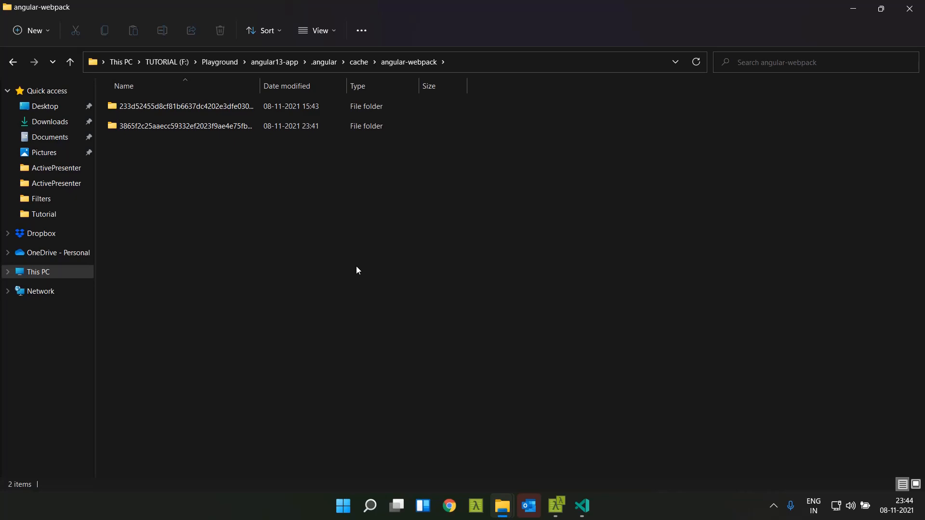
{"action": "left_click", "coordinate": [581, 506]}
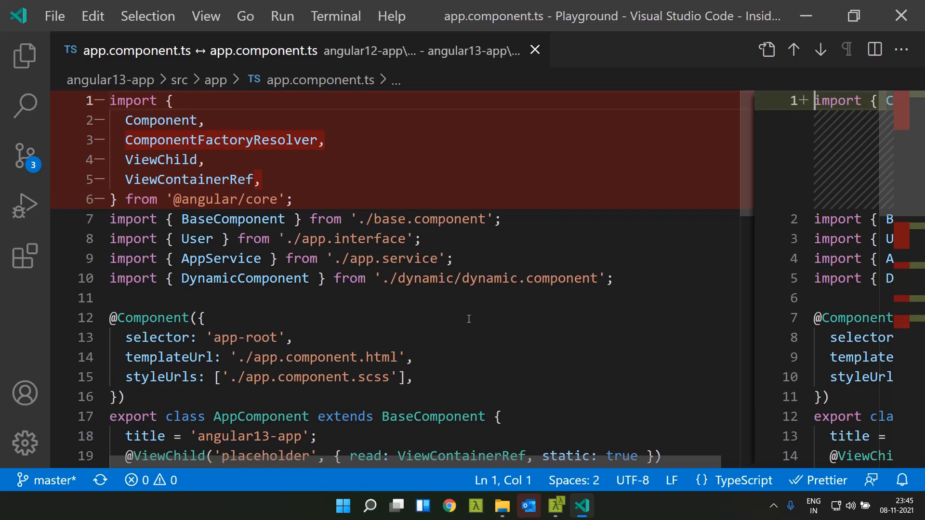
Scroll the app.component.ts diff, highlighting ComponentFactoryResolver and DynamicComponent
{"action": "scroll", "scroll_direction": "down", "scroll_amount": 3}
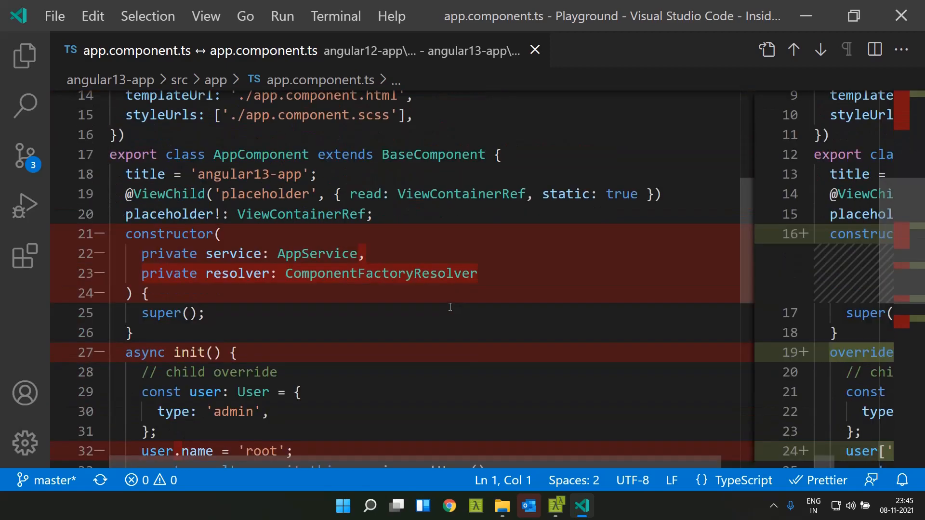
{"action": "double_click", "coordinate": [382, 273]}
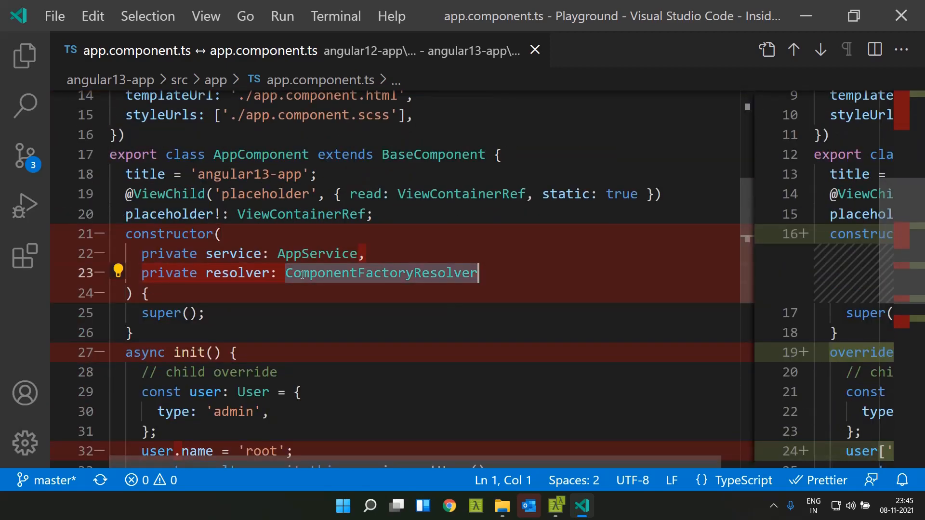
{"action": "scroll", "scroll_direction": "down", "scroll_amount": 3}
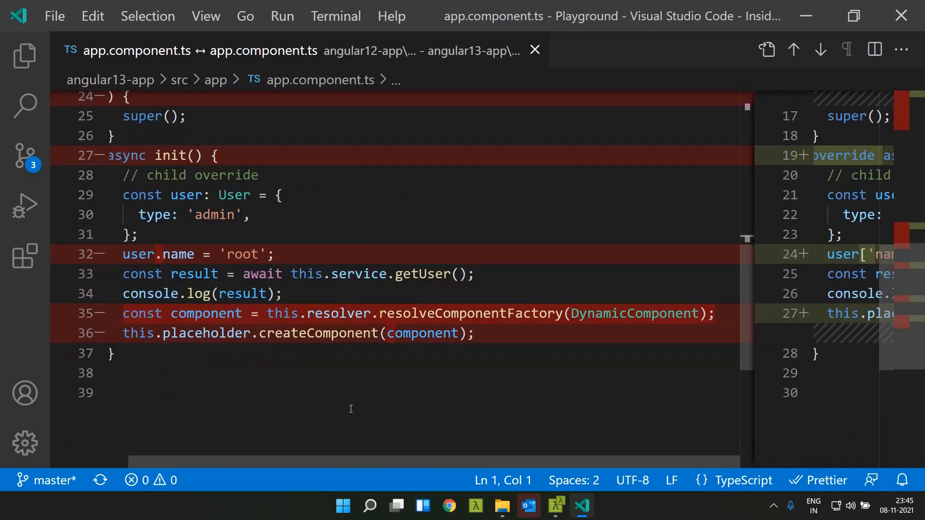
{"action": "double_click", "coordinate": [472, 313]}
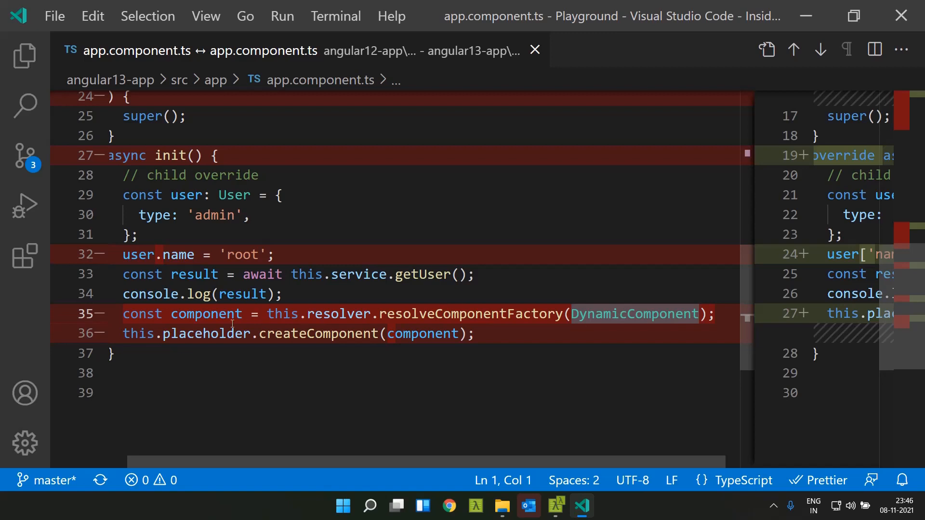
{"action": "mouse_move", "coordinate": [202, 313]}
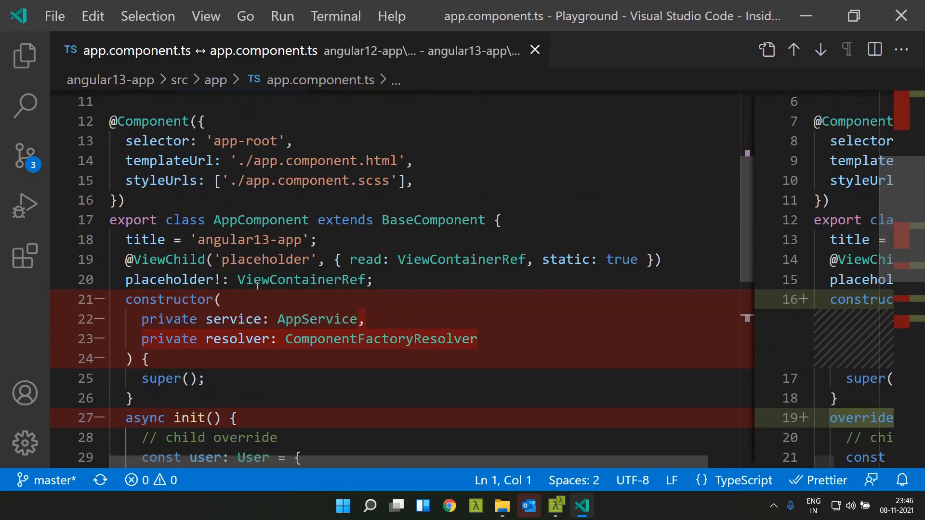
{"action": "scroll", "scroll_direction": "down", "scroll_amount": 3}
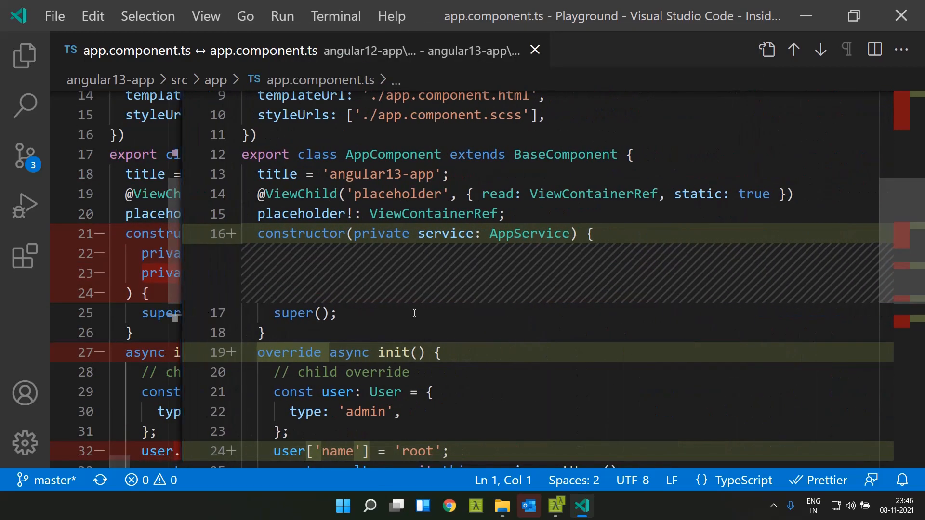
{"action": "scroll", "scroll_direction": "down", "scroll_amount": 3}
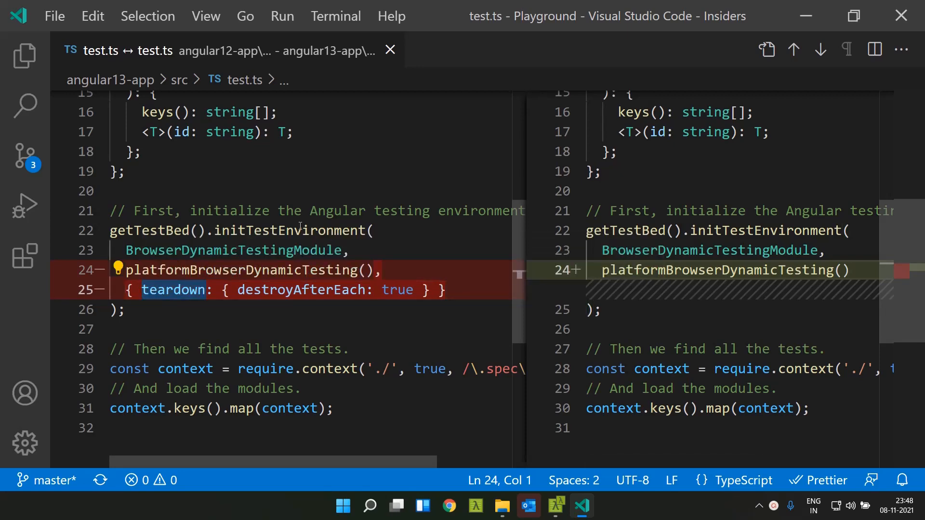
{"action": "mouse_move", "coordinate": [293, 230]}
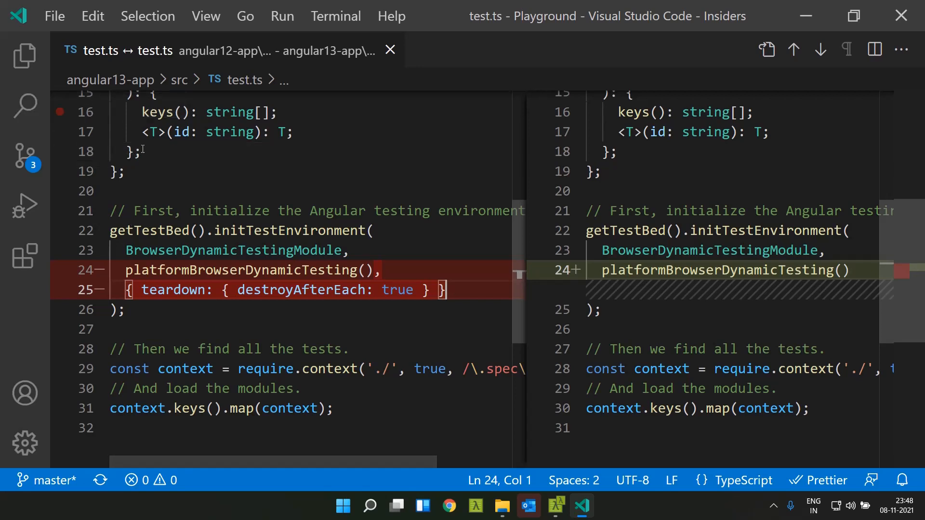
Select the teardown destroyAfterEach option in the test.ts diff and show the Explorer
{"action": "double_click", "coordinate": [169, 290]}
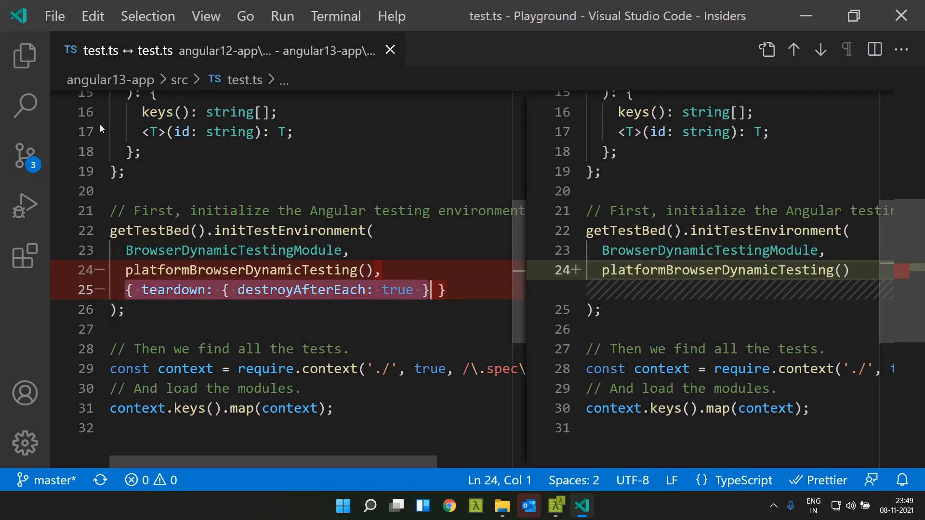
{"action": "left_click", "coordinate": [24, 55]}
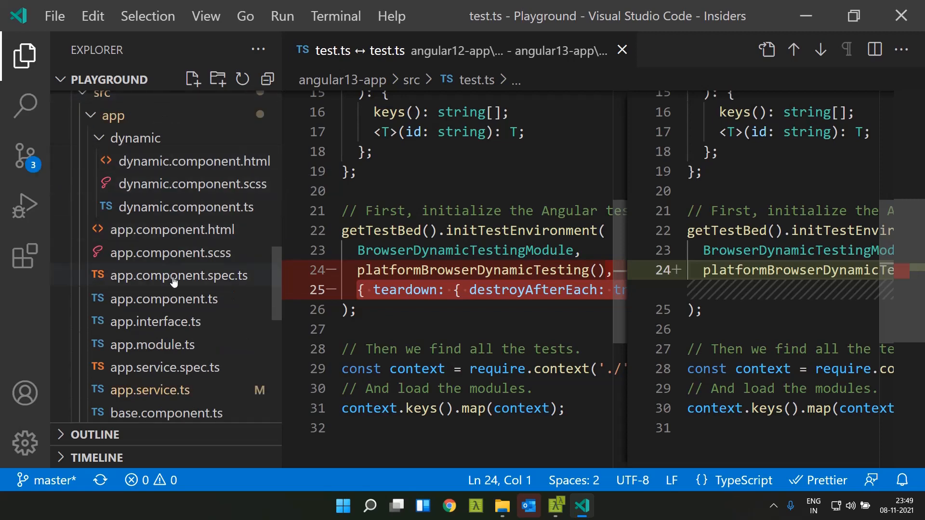
Open app.component.spec.ts and type a teardown { destroyAfterEach } entry in configureTestingModule
{"action": "left_click", "coordinate": [177, 275]}
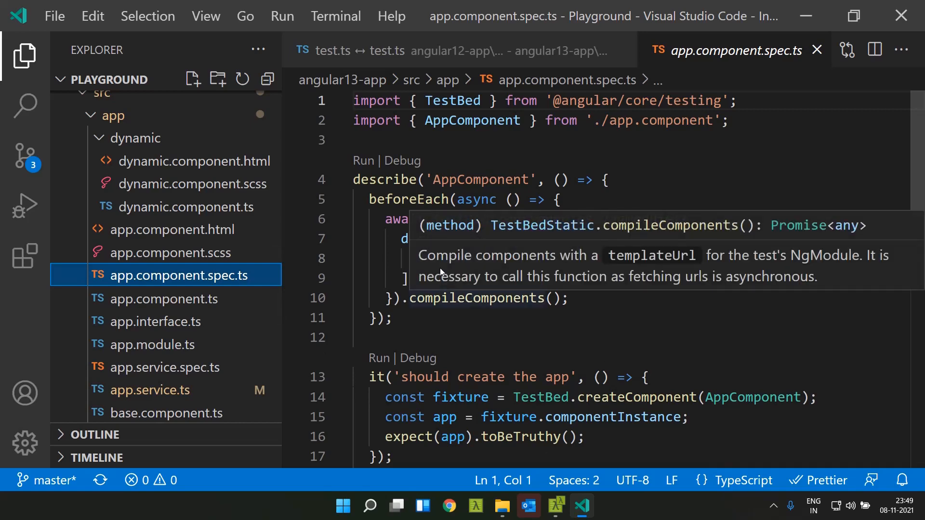
{"action": "type", "text": "teardown:"}
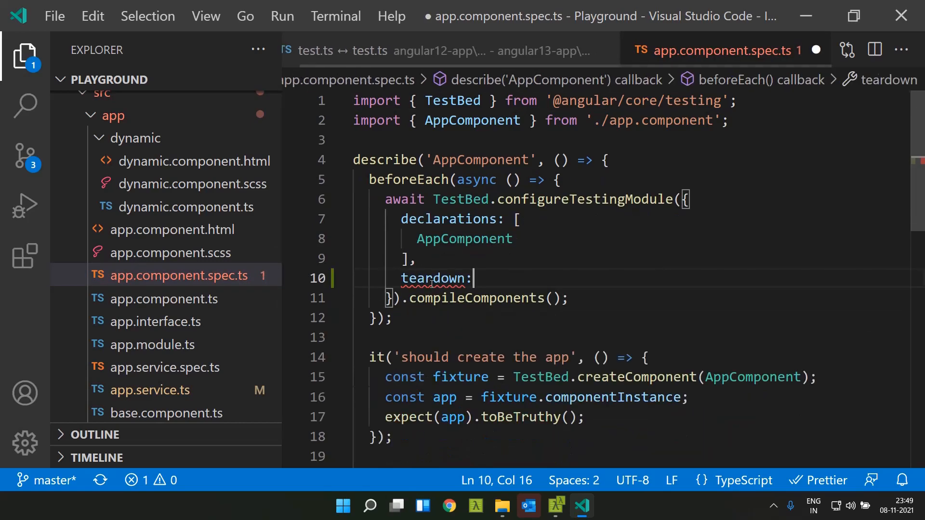
{"action": "type", "text": "{d"}
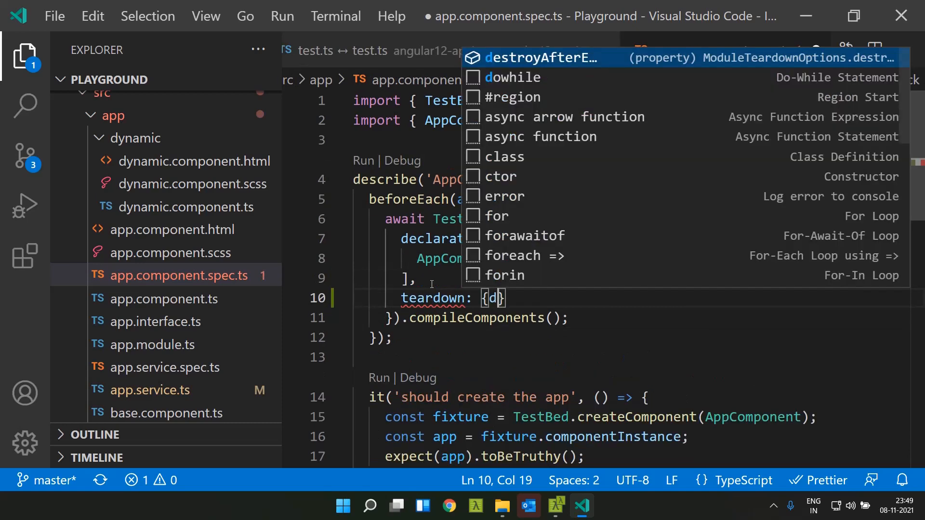
{"action": "type", "text": "estroyAfterEach: fa"}
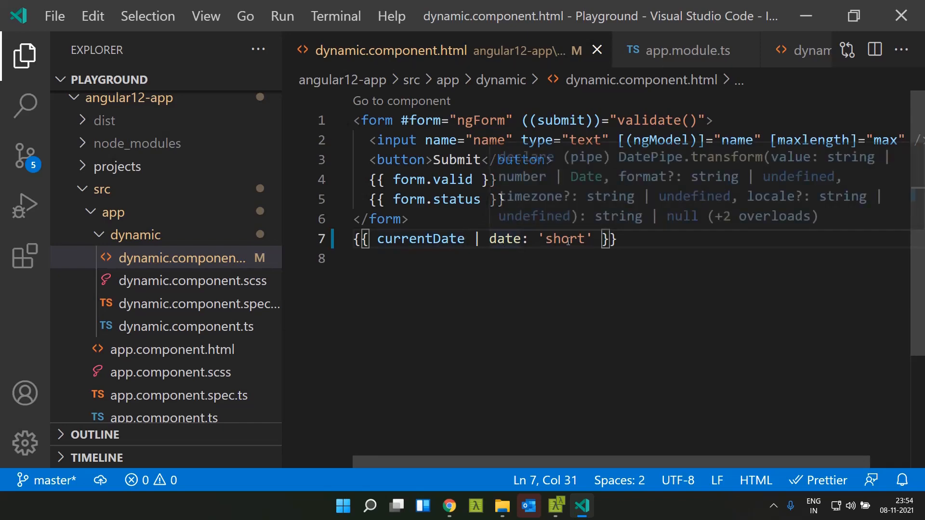
{"action": "mouse_move", "coordinate": [590, 238]}
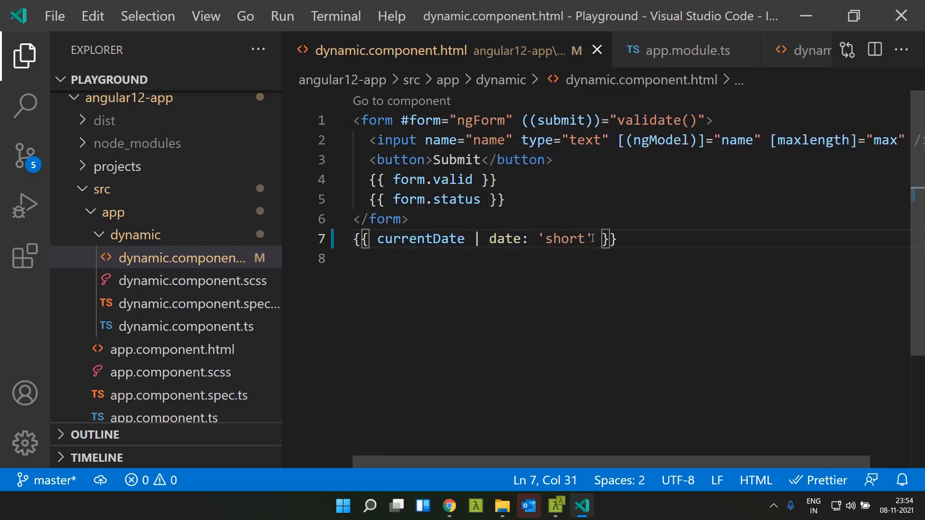
Check the date reading 11/8/21, 6:24 PM in Chrome, then return to app.module.ts
{"action": "left_click", "coordinate": [449, 506]}
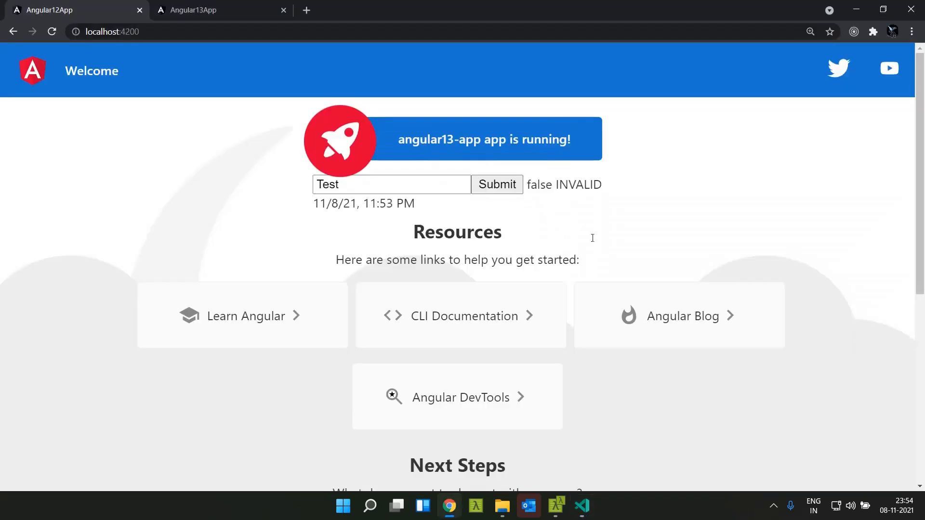
{"action": "left_click_drag", "start_coordinate": [313, 203], "coordinate": [405, 203]}
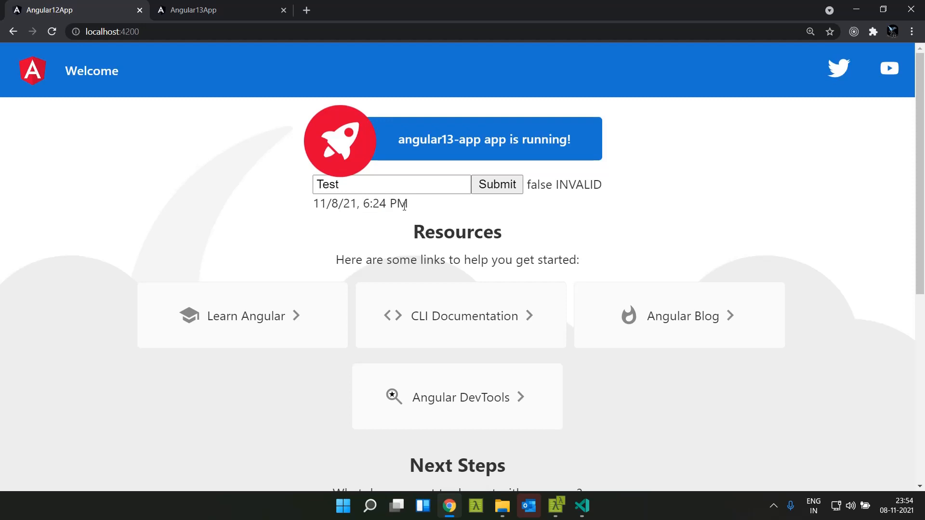
{"action": "left_click", "coordinate": [581, 510]}
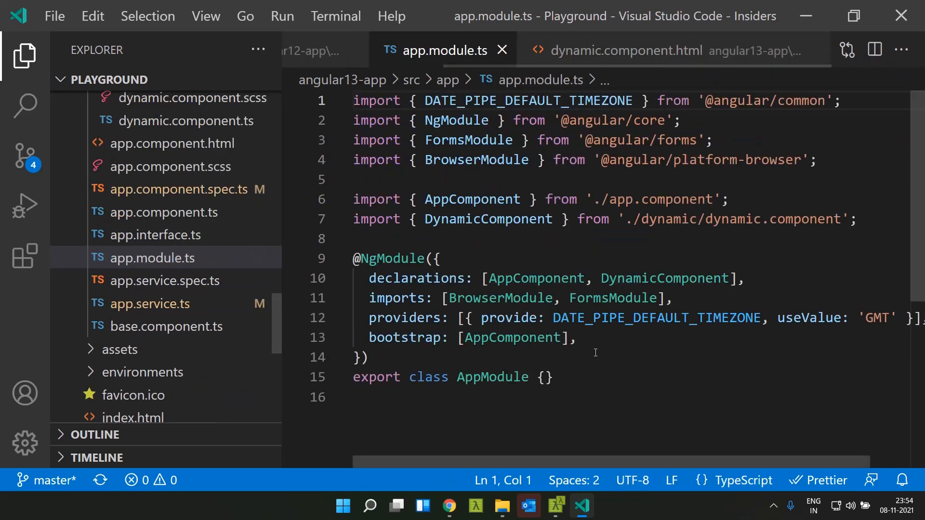
{"action": "double_click", "coordinate": [656, 318]}
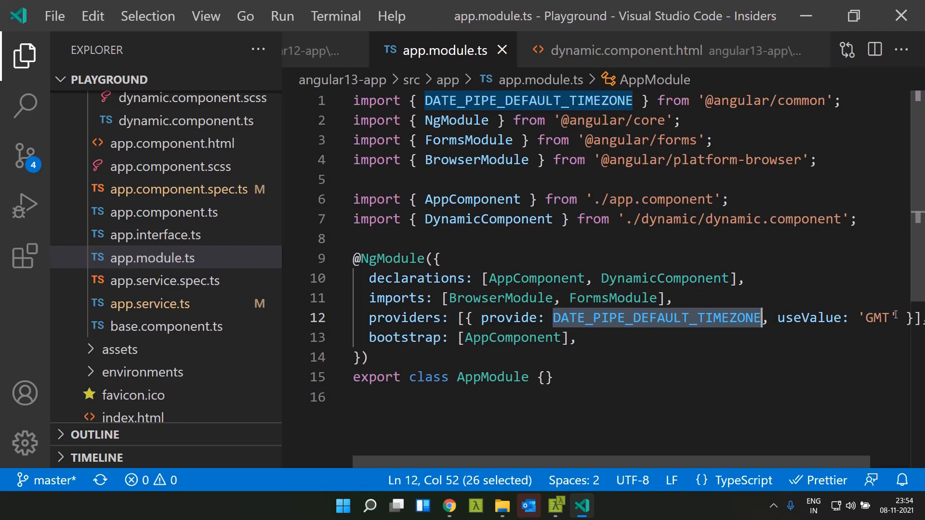
{"action": "left_click", "coordinate": [613, 50]}
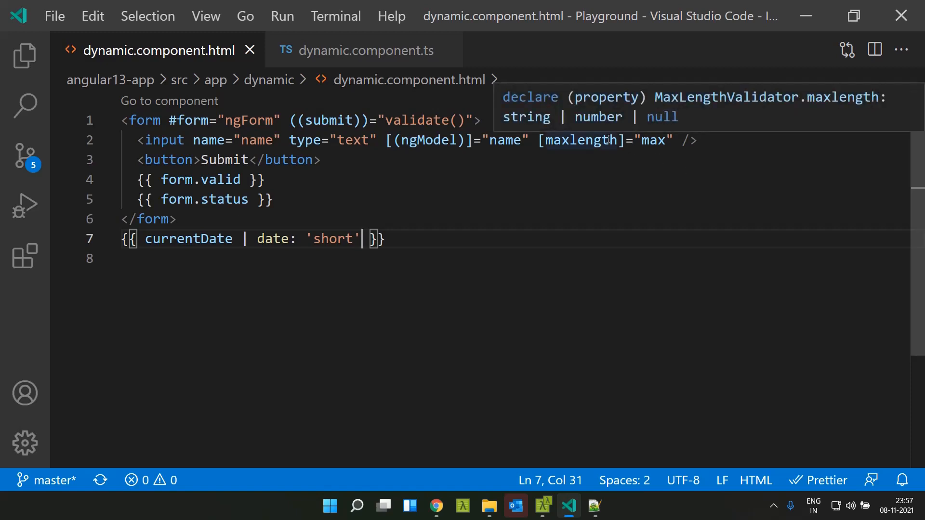
Highlight maxlength in the template and max = 3 in dynamic.component.ts, then view Chrome
{"action": "double_click", "coordinate": [580, 140]}
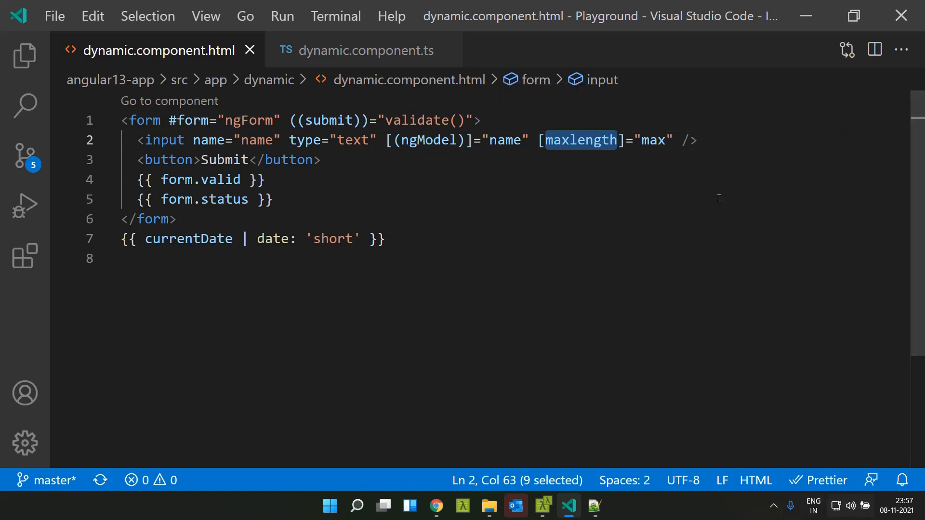
{"action": "left_click", "coordinate": [366, 50]}
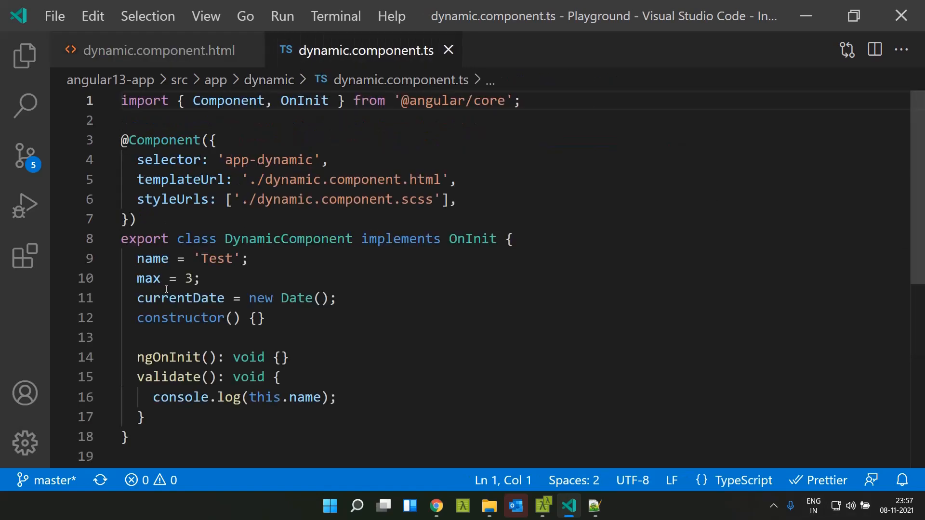
{"action": "double_click", "coordinate": [189, 279]}
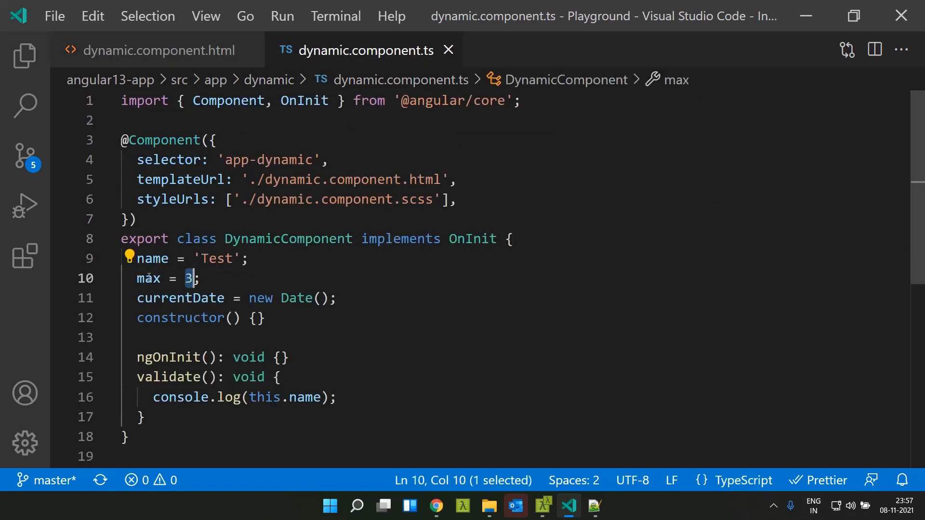
{"action": "mouse_move", "coordinate": [149, 279]}
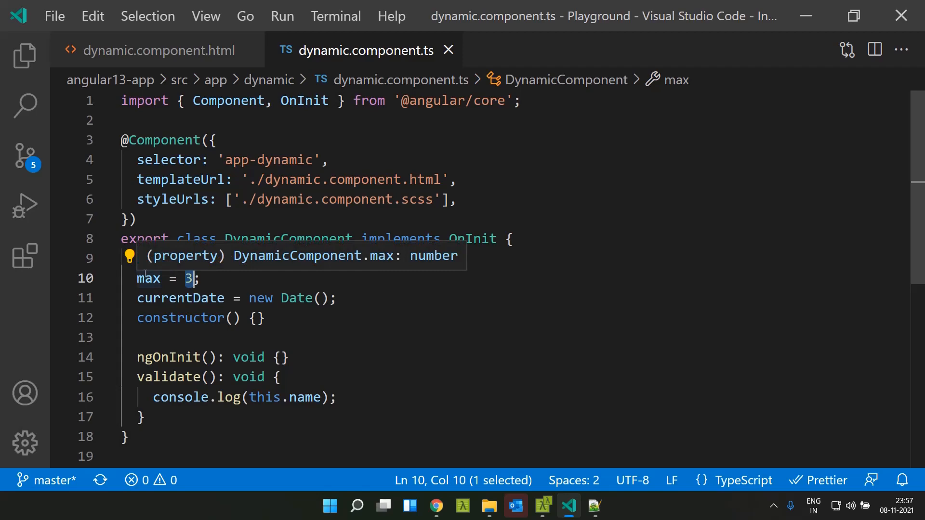
{"action": "left_click", "coordinate": [436, 505]}
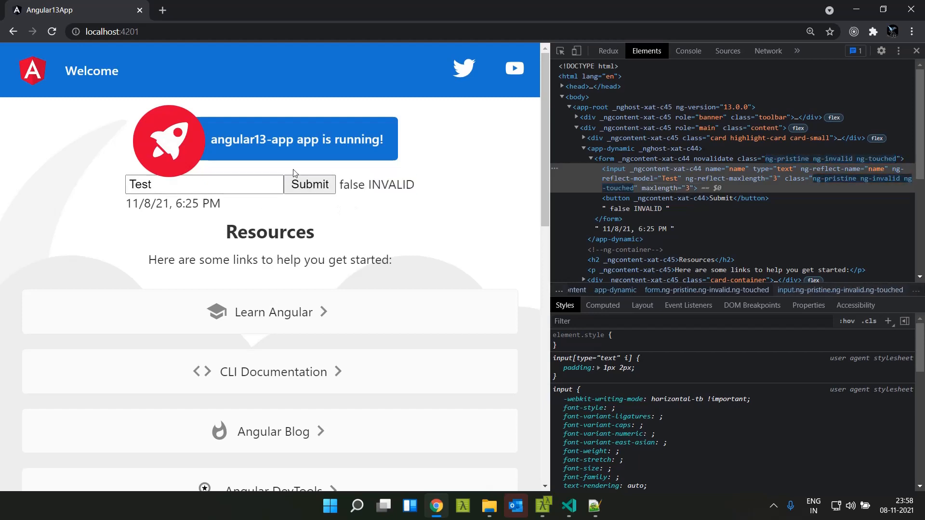
Change max from 3 to null and confirm the form status reads VALID in Chrome
{"action": "key", "text": "Backspace"}
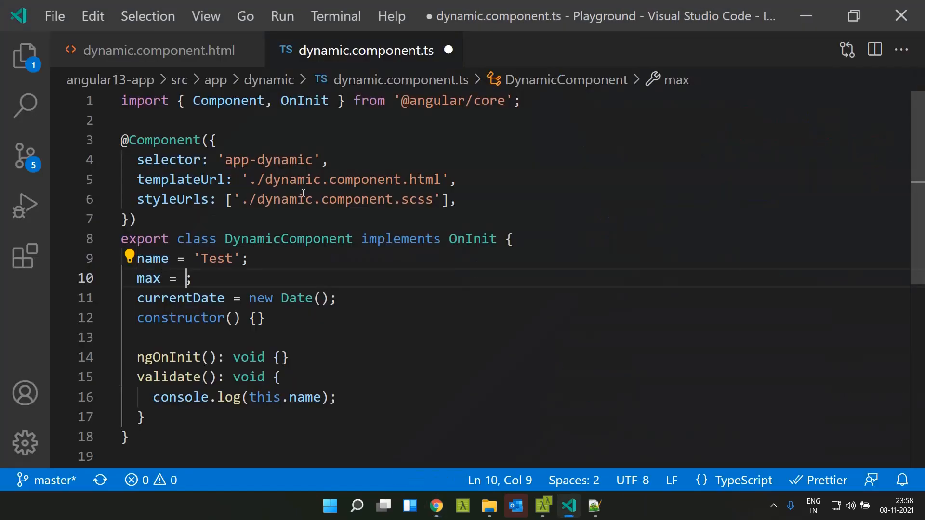
{"action": "type", "text": "null"}
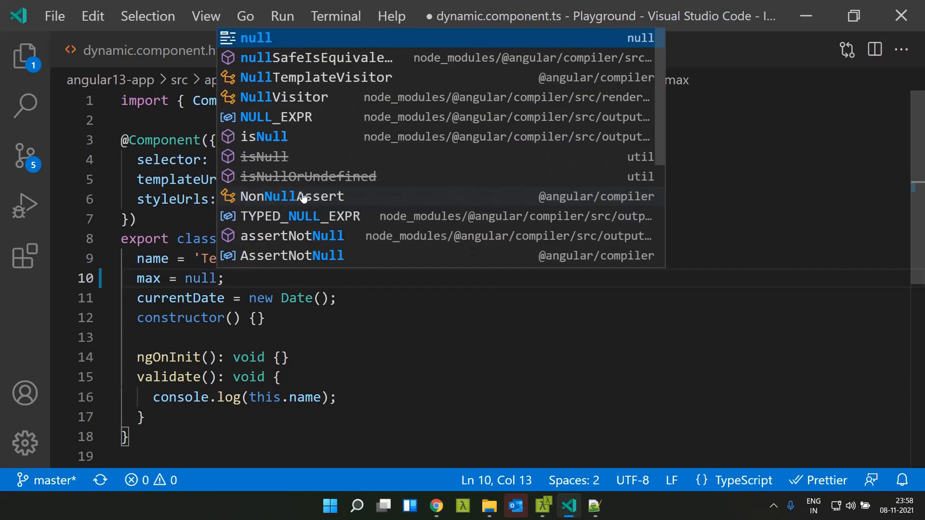
{"action": "left_click", "coordinate": [436, 506]}
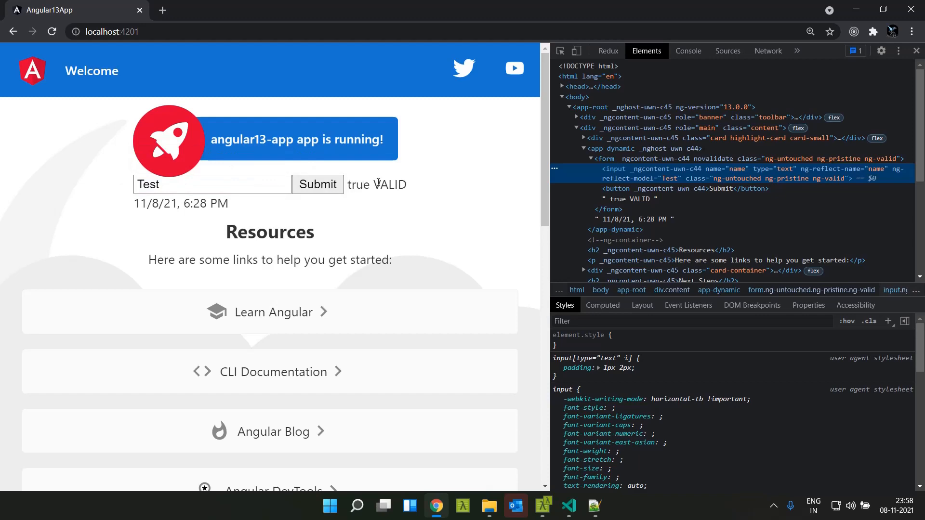
{"action": "double_click", "coordinate": [388, 185]}
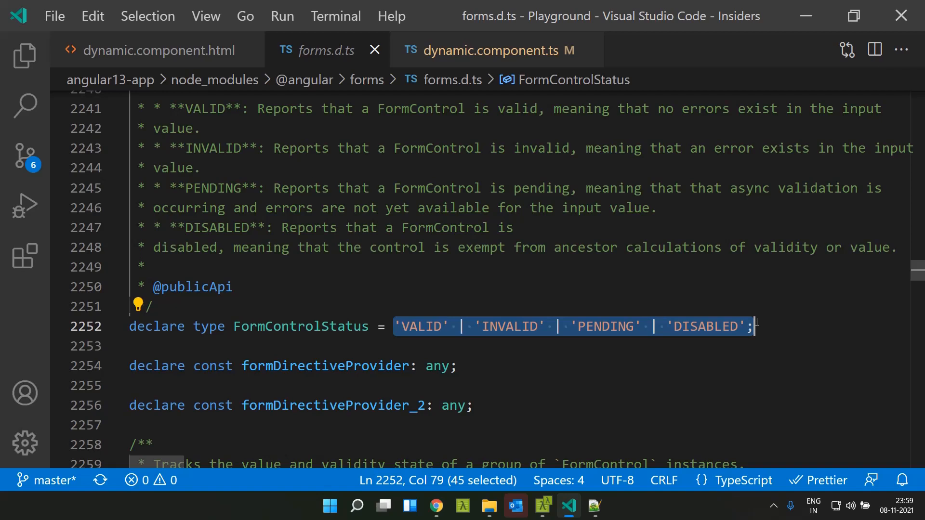
Switch to Chrome showing Angular's GitHub release notes
{"action": "left_click", "coordinate": [449, 505]}
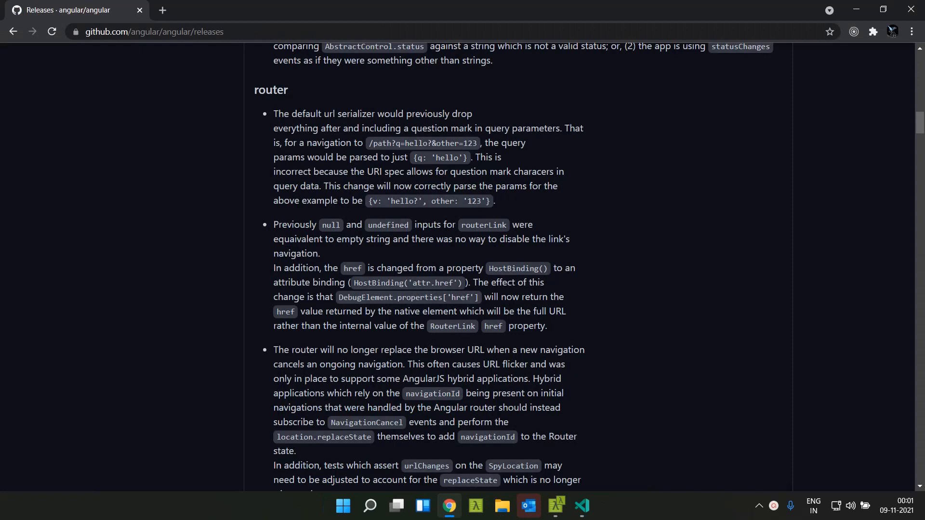
{"action": "mouse_move", "coordinate": [430, 155]}
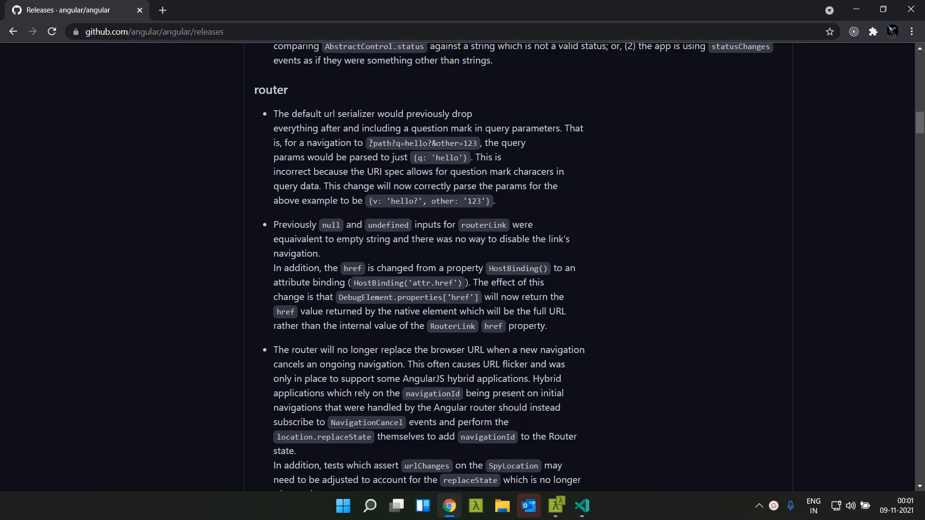
Highlight the router notes' example URL, query parameter and routerLink, then return to dynamic.component.html
{"action": "left_click_drag", "start_coordinate": [370, 143], "coordinate": [476, 143]}
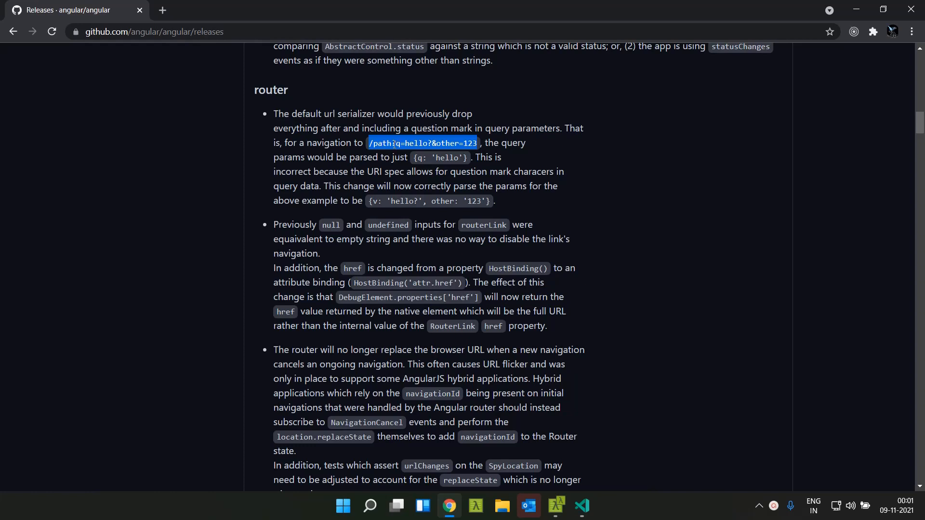
{"action": "left_click", "coordinate": [394, 143]}
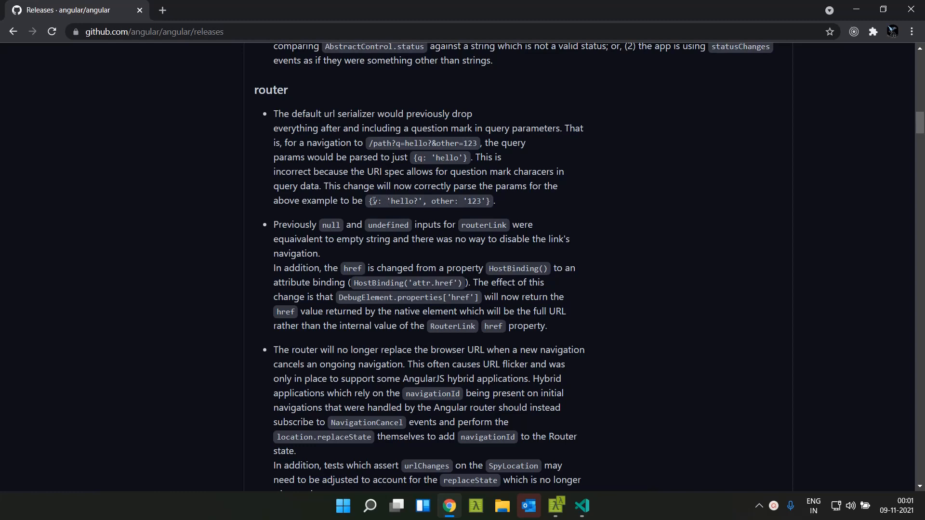
{"action": "left_click_drag", "start_coordinate": [369, 200], "coordinate": [478, 200]}
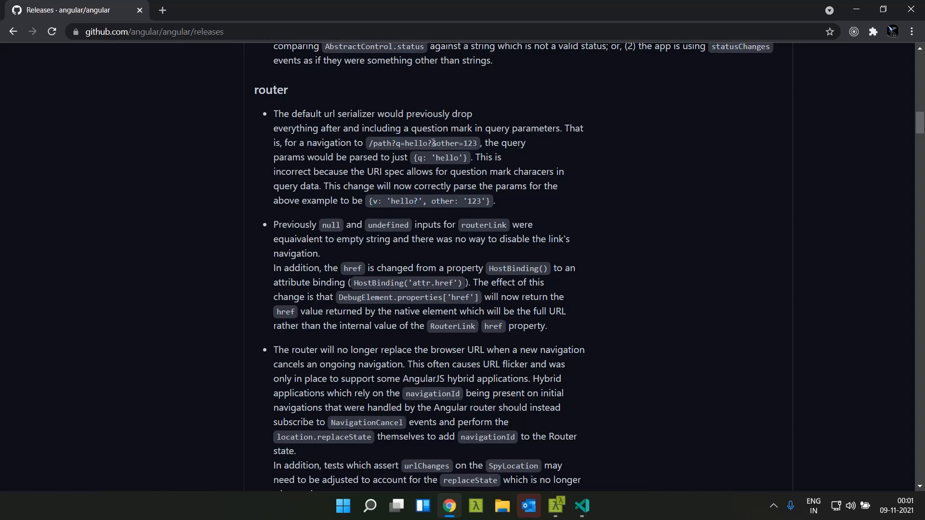
{"action": "double_click", "coordinate": [447, 143]}
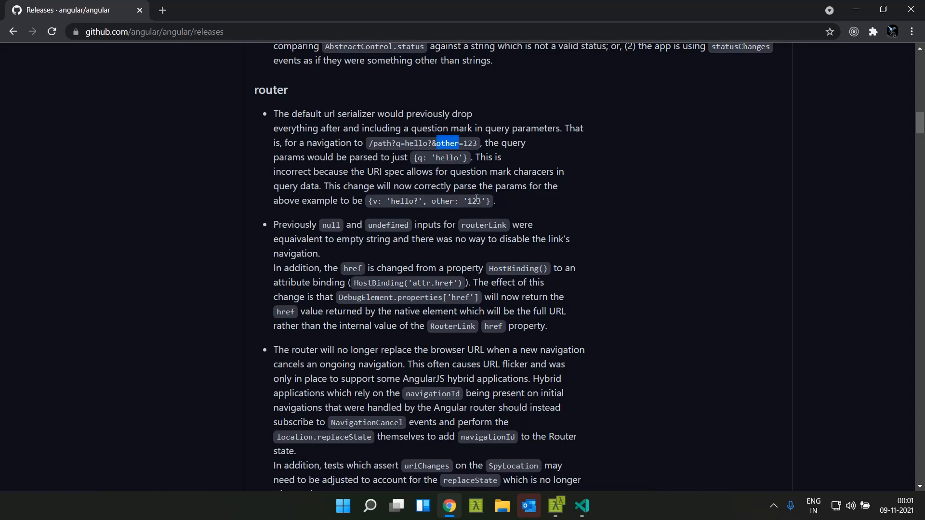
{"action": "scroll", "scroll_direction": "down", "scroll_amount": 3}
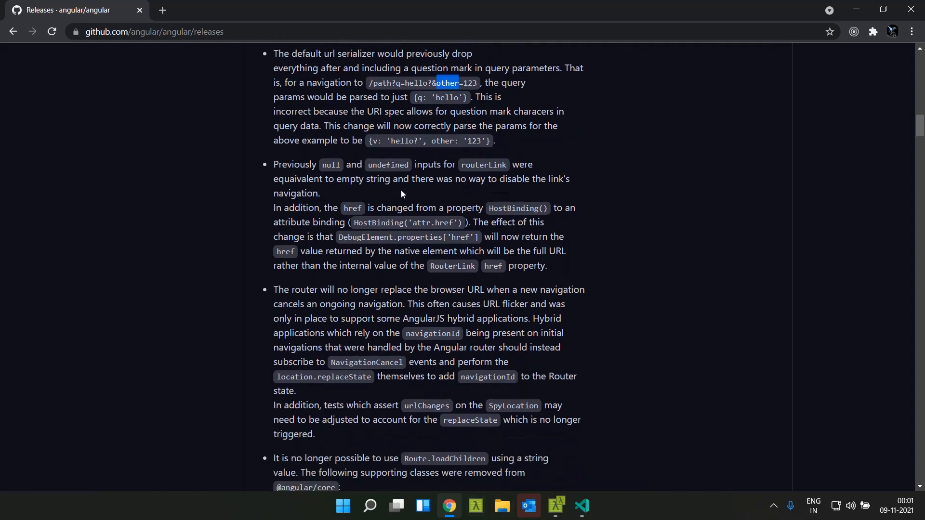
{"action": "double_click", "coordinate": [483, 165]}
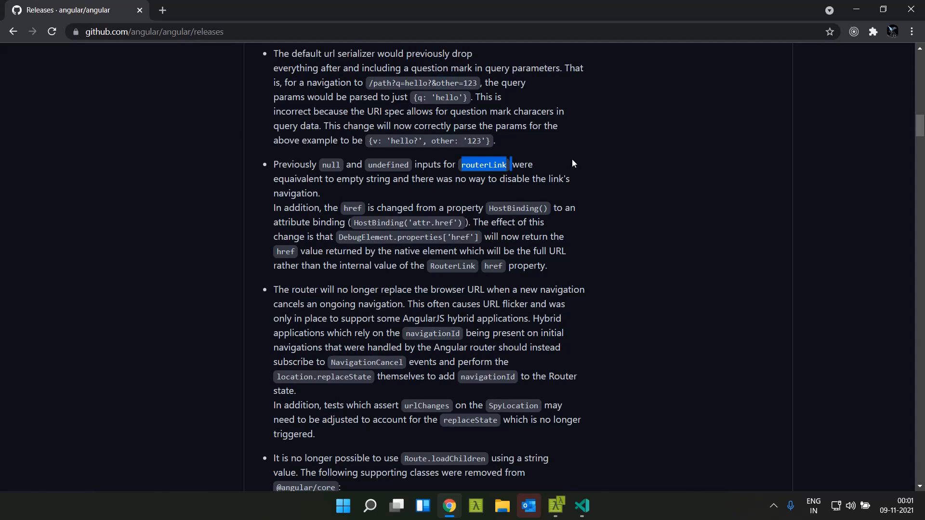
{"action": "mouse_move", "coordinate": [387, 164]}
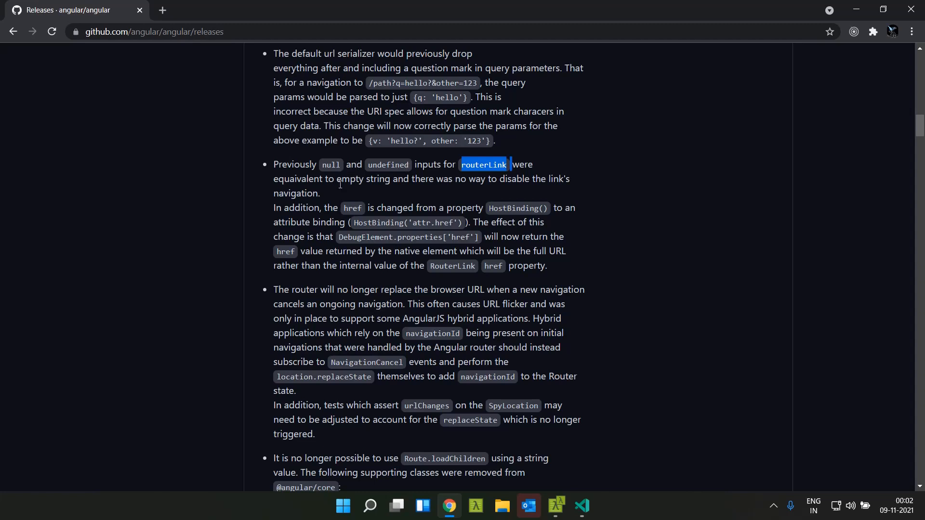
{"action": "left_click", "coordinate": [581, 505]}
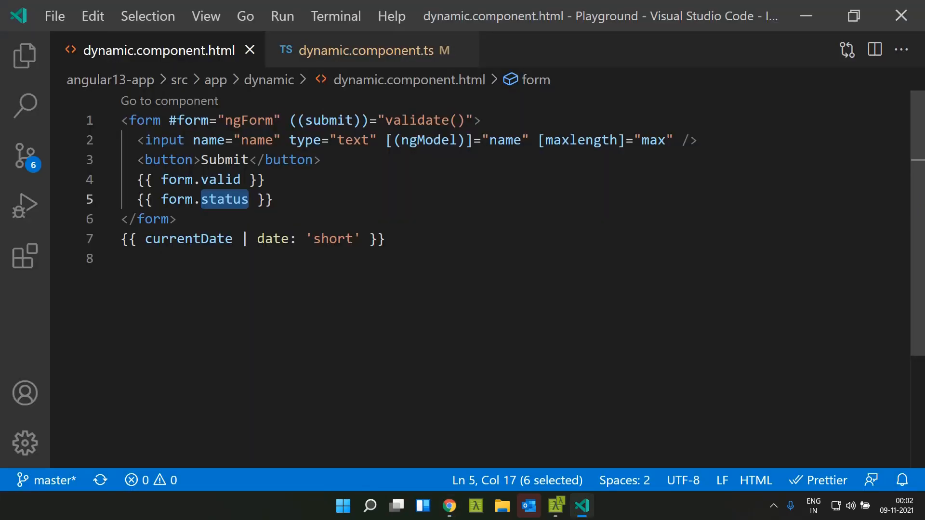